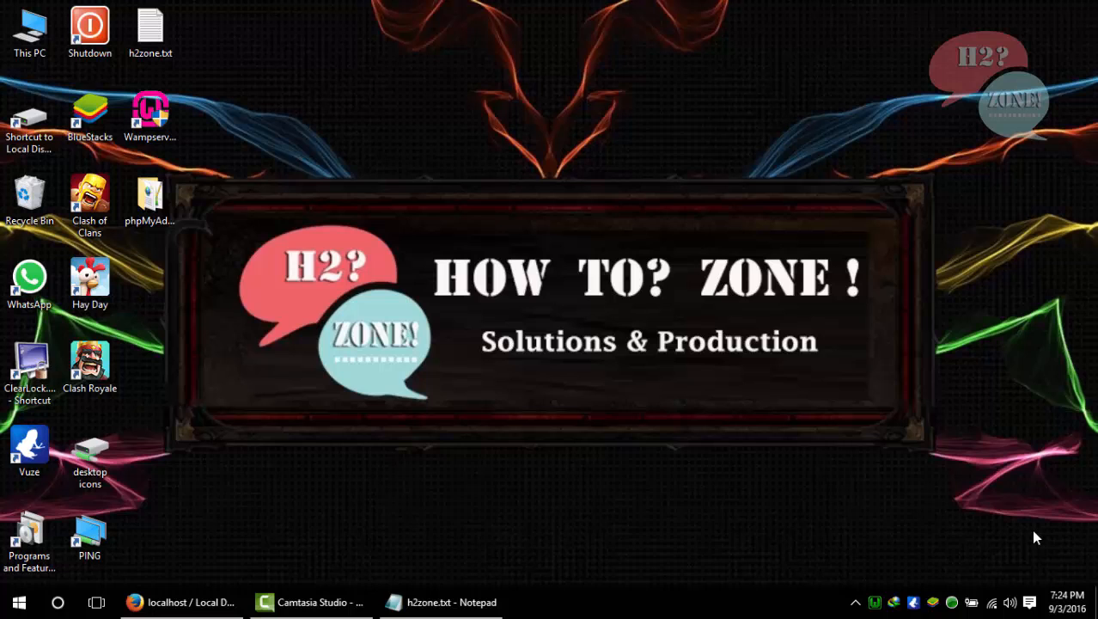
pyautogui.moveTo(440, 601)
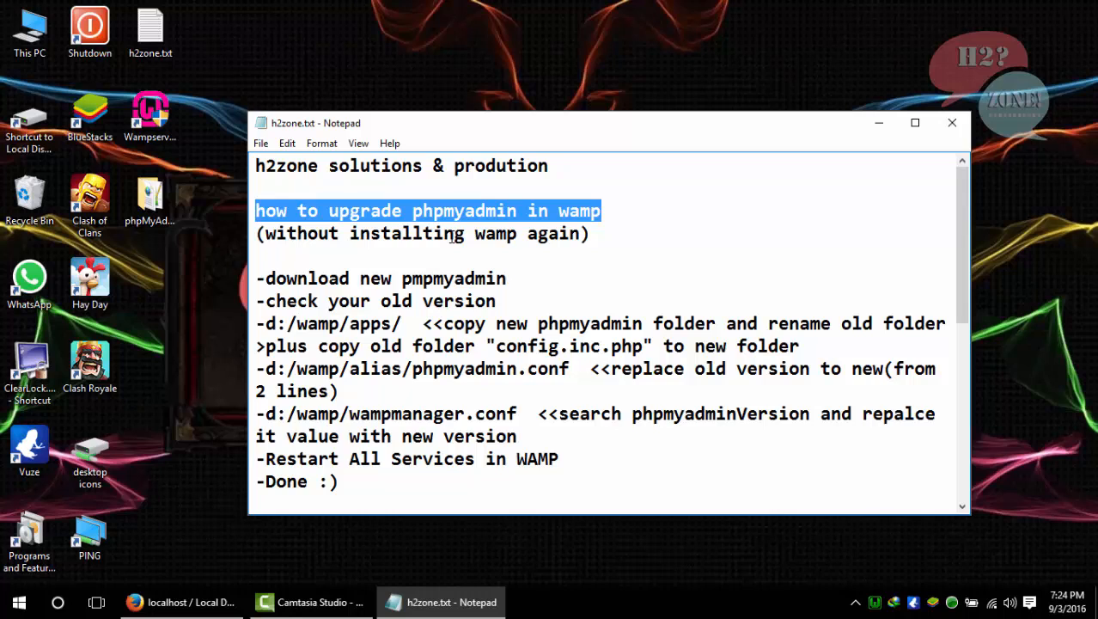
# Switch from the Notepad upgrade notes to the local phpMyAdmin page.
pyautogui.click(181, 602)
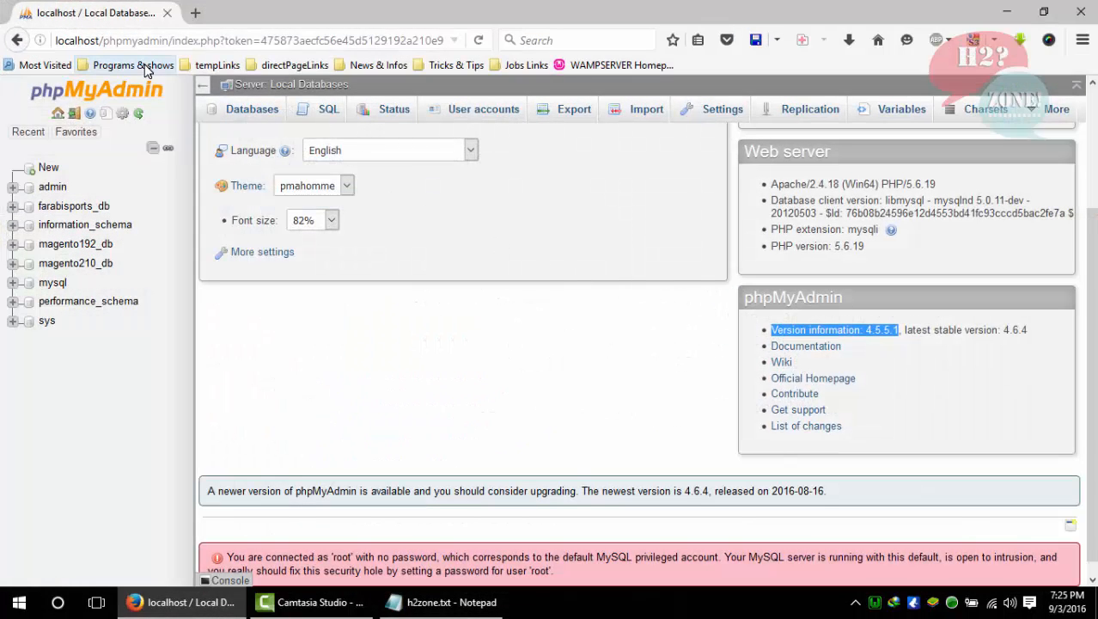
pyautogui.moveTo(903, 367)
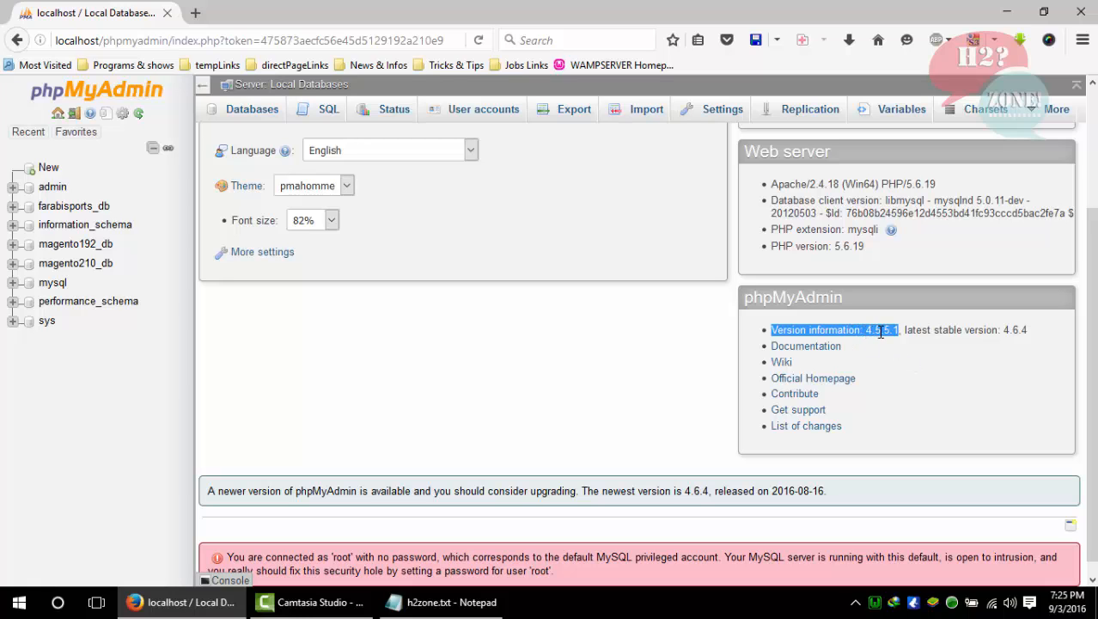
# Confirm phpMyAdmin version 4.5.5.1, then search for phpMyAdmin and reach its downloads page.
pyautogui.scroll(3)
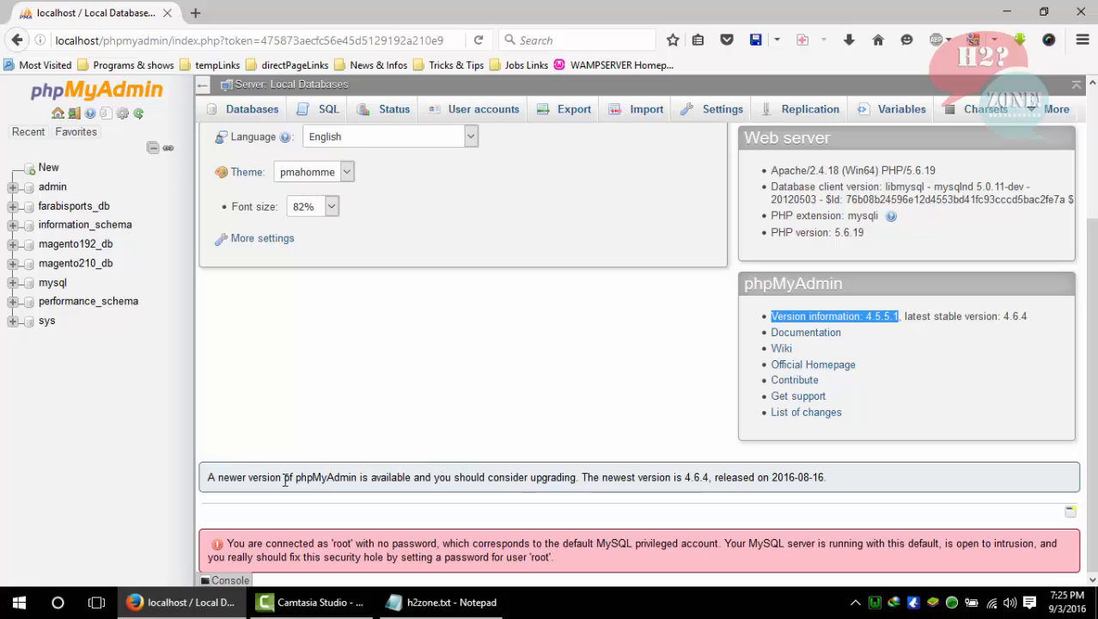
pyautogui.moveTo(513, 473)
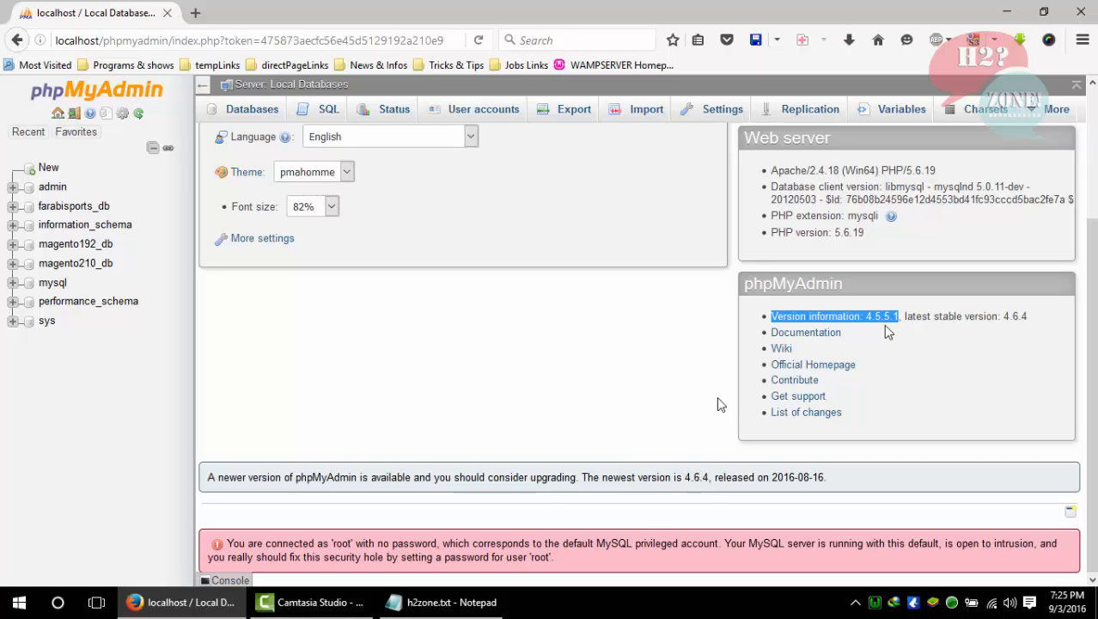
pyautogui.moveTo(932, 305)
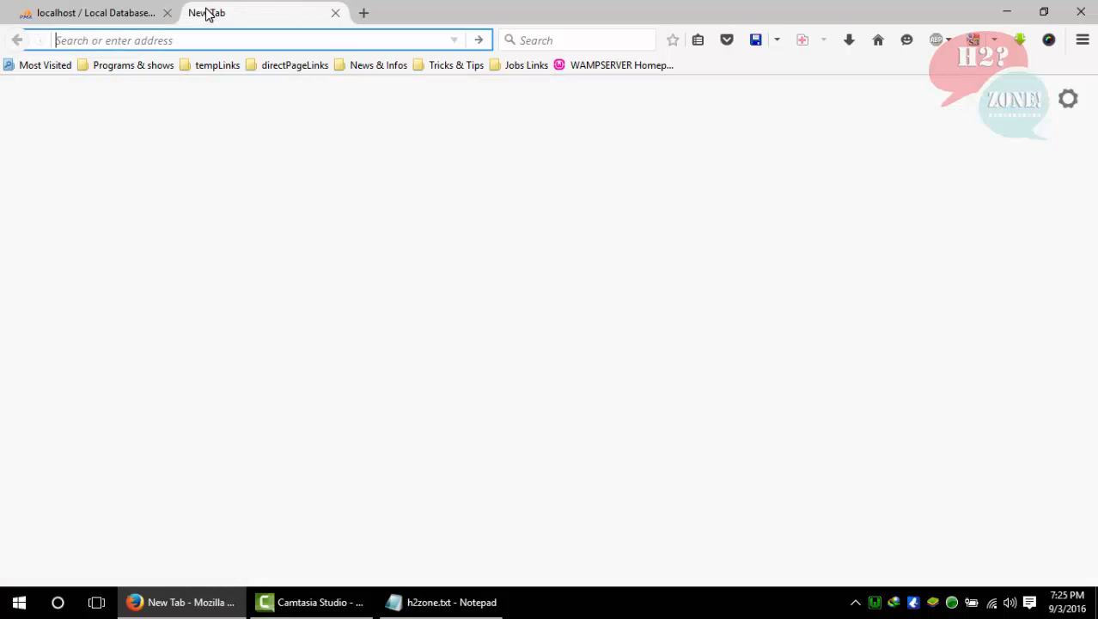
pyautogui.write('pmpmyadmin')
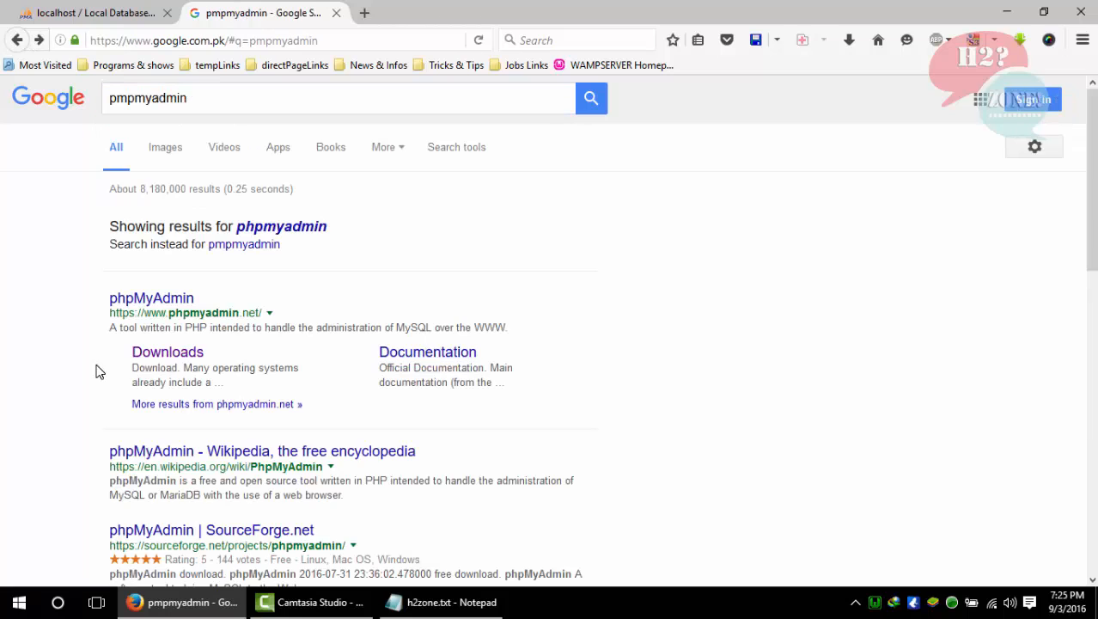
pyautogui.click(167, 351)
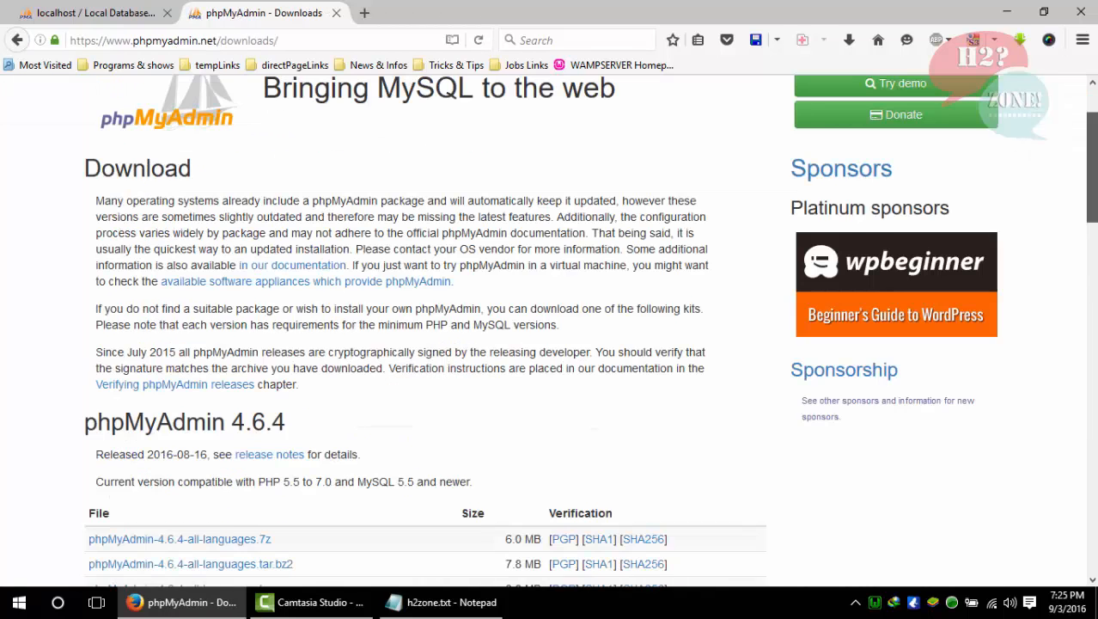
# Download phpMyAdmin-4.6.4-english.zip and dismiss the thank-you message.
pyautogui.scroll(-3)
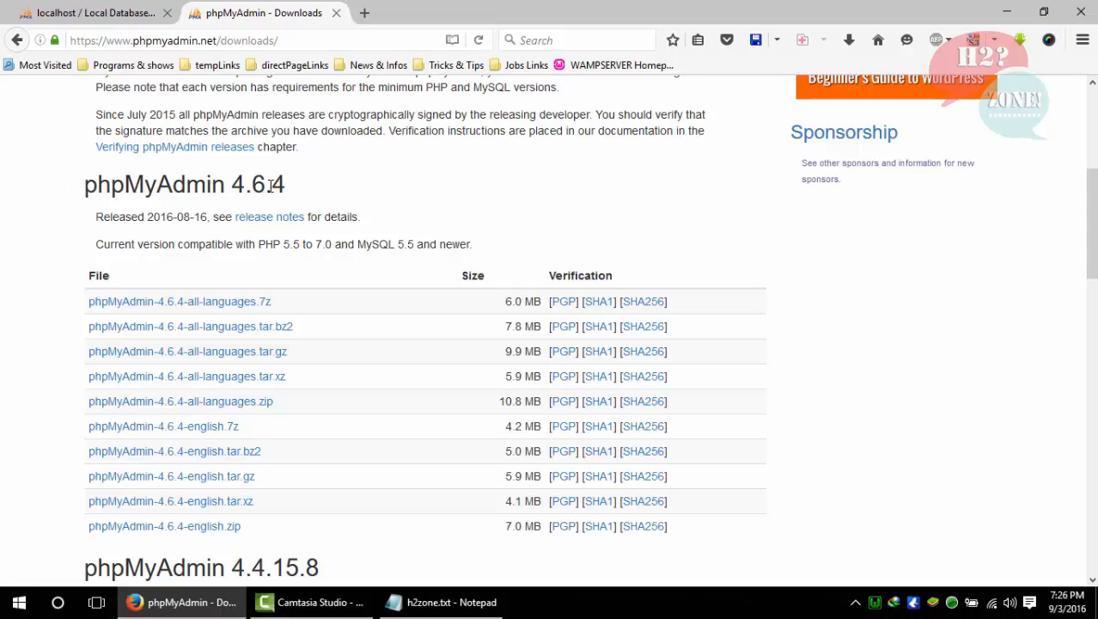
pyautogui.moveTo(248, 300)
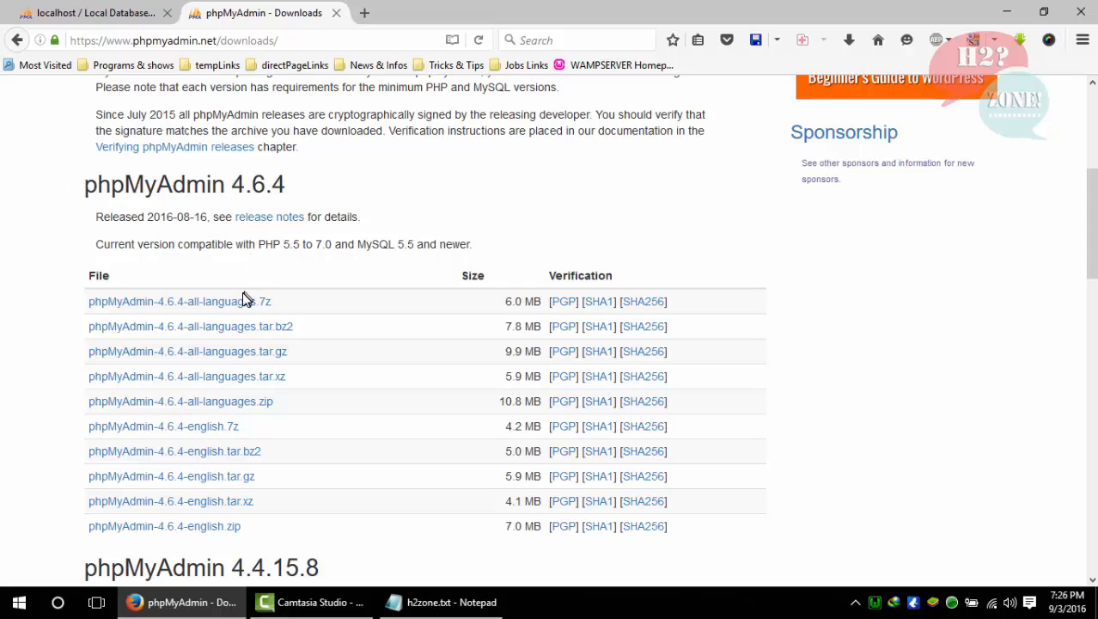
pyautogui.moveTo(243, 309)
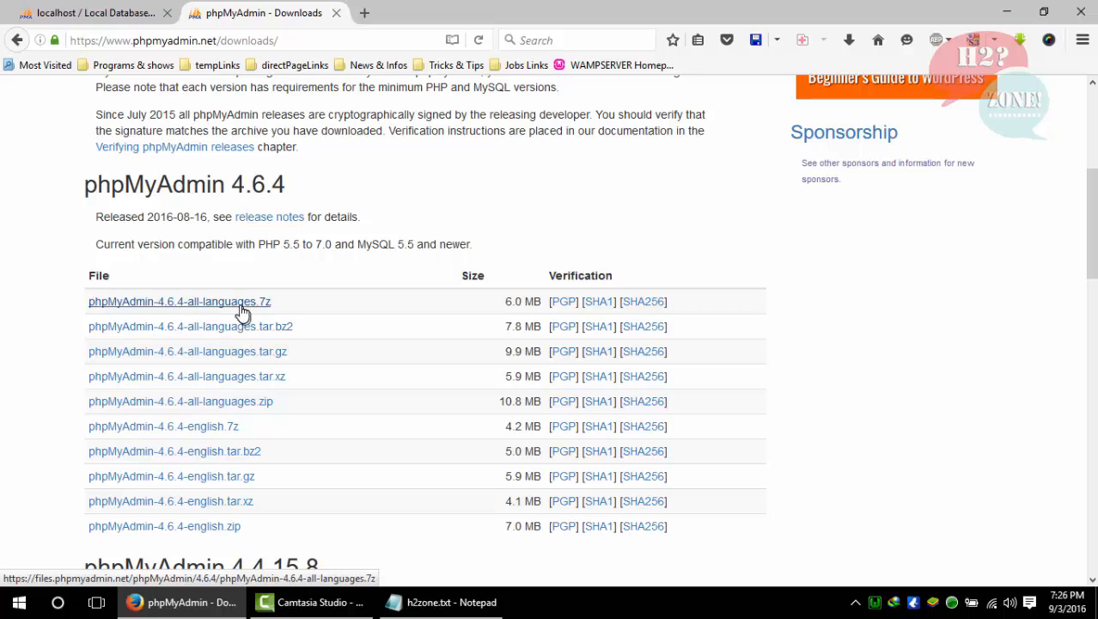
pyautogui.moveTo(234, 401)
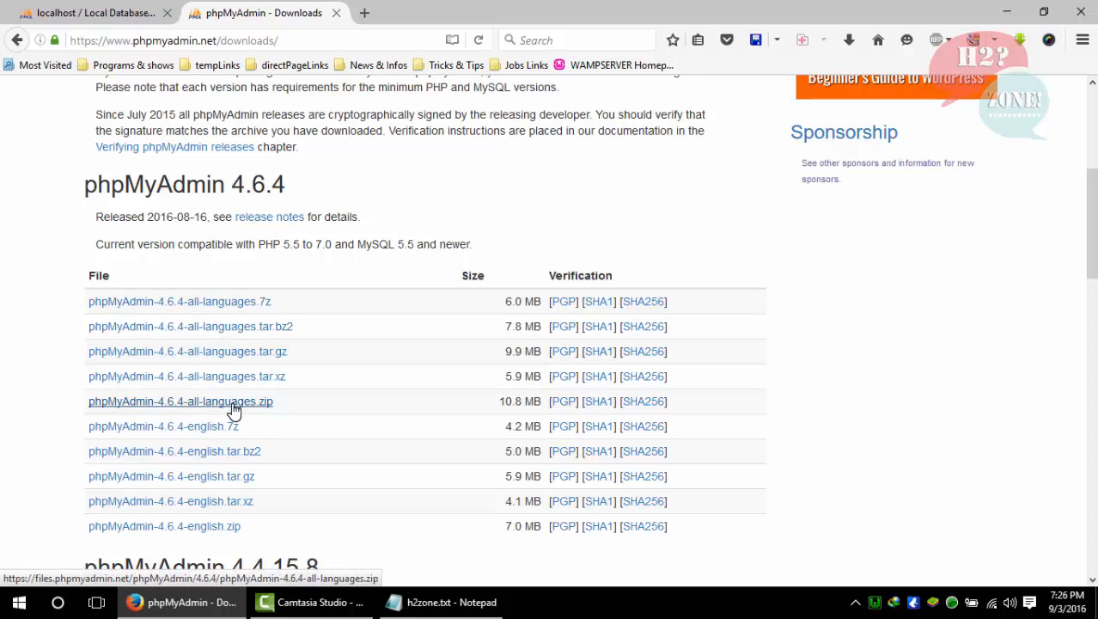
pyautogui.moveTo(229, 481)
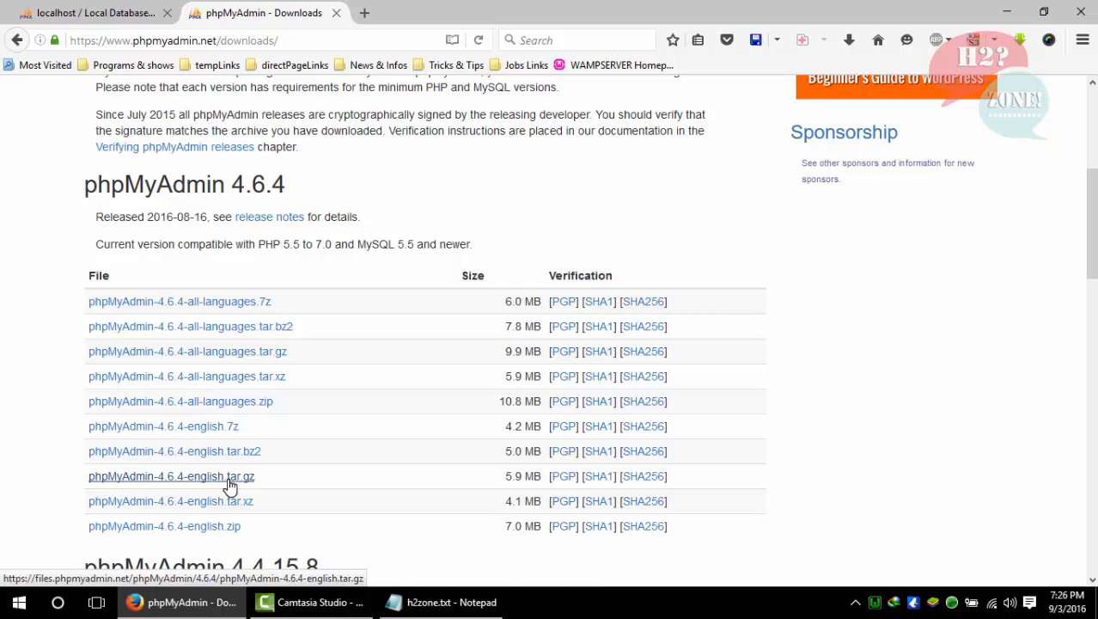
pyautogui.moveTo(228, 526)
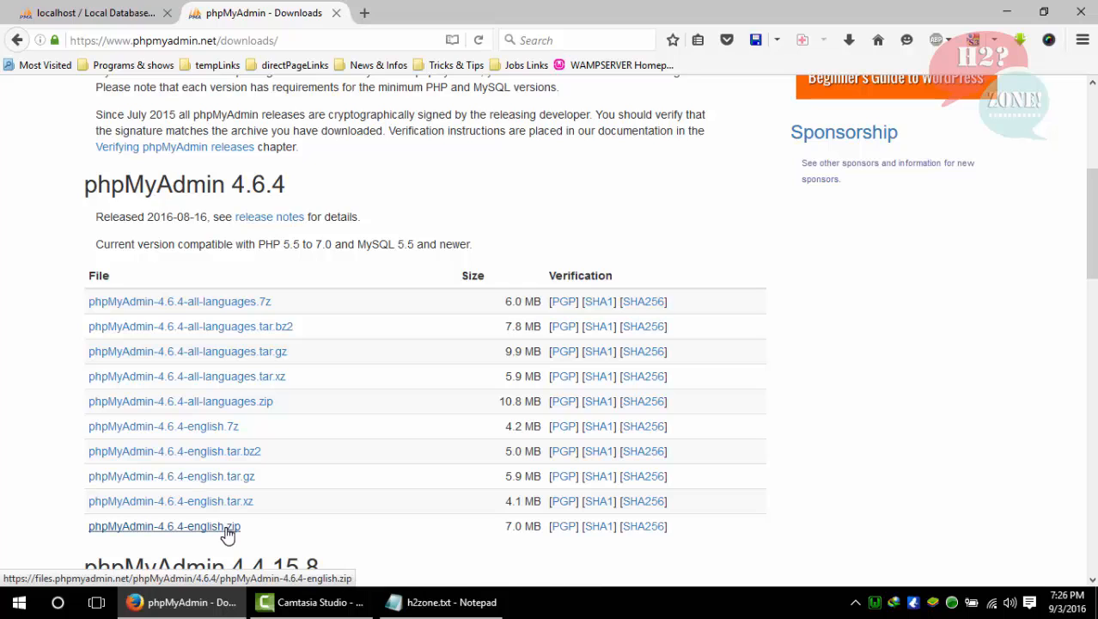
pyautogui.moveTo(194, 531)
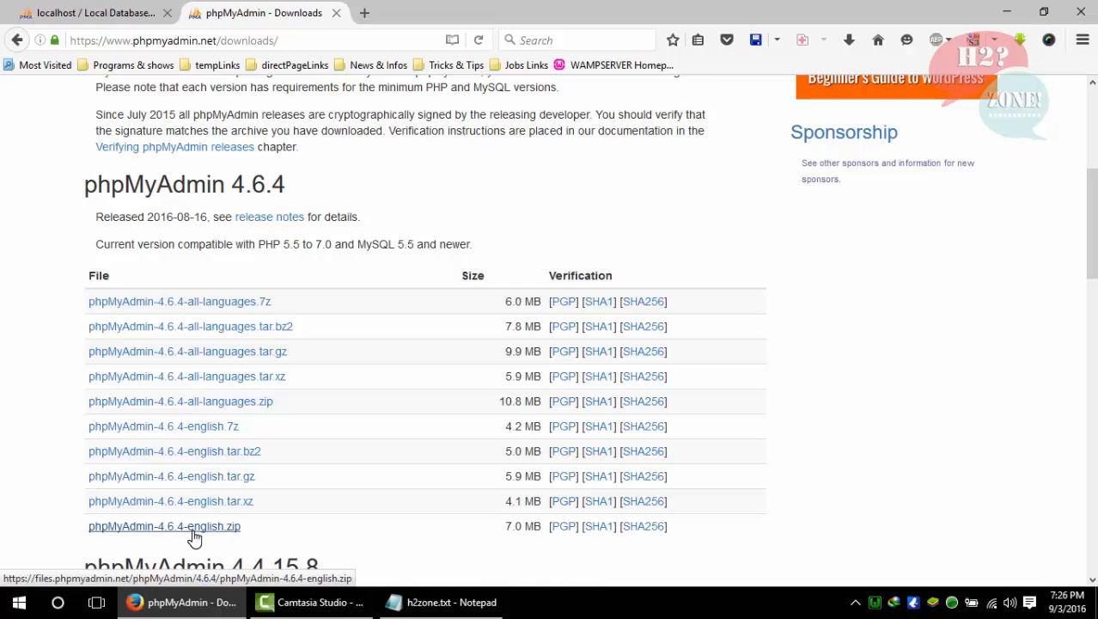
pyautogui.moveTo(176, 533)
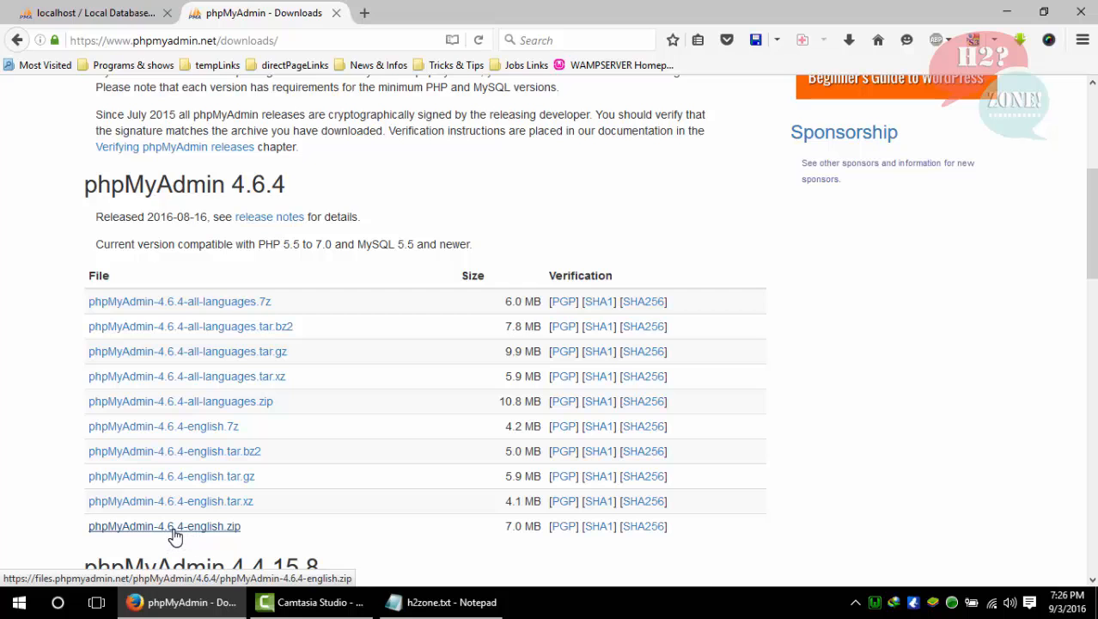
pyautogui.click(164, 525)
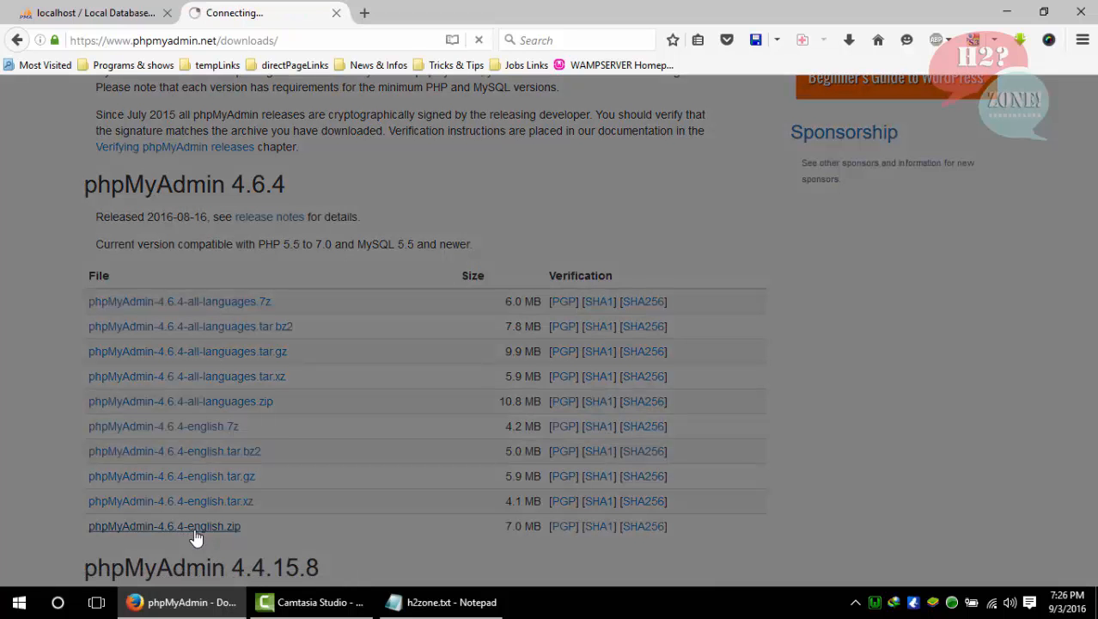
pyautogui.click(164, 525)
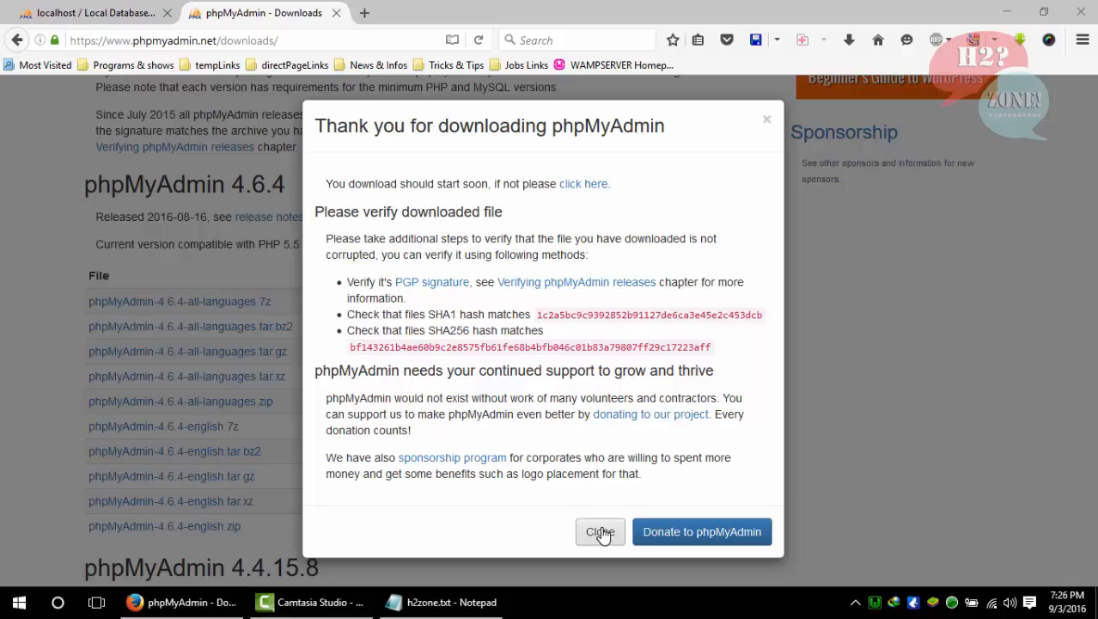
pyautogui.click(600, 531)
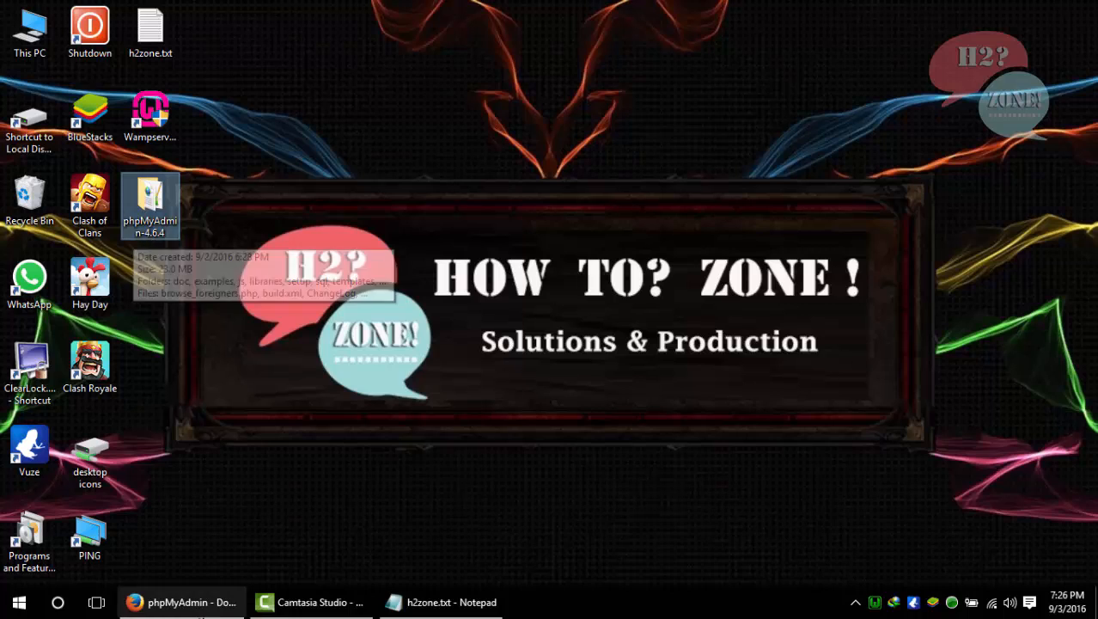
pyautogui.moveTo(210, 287)
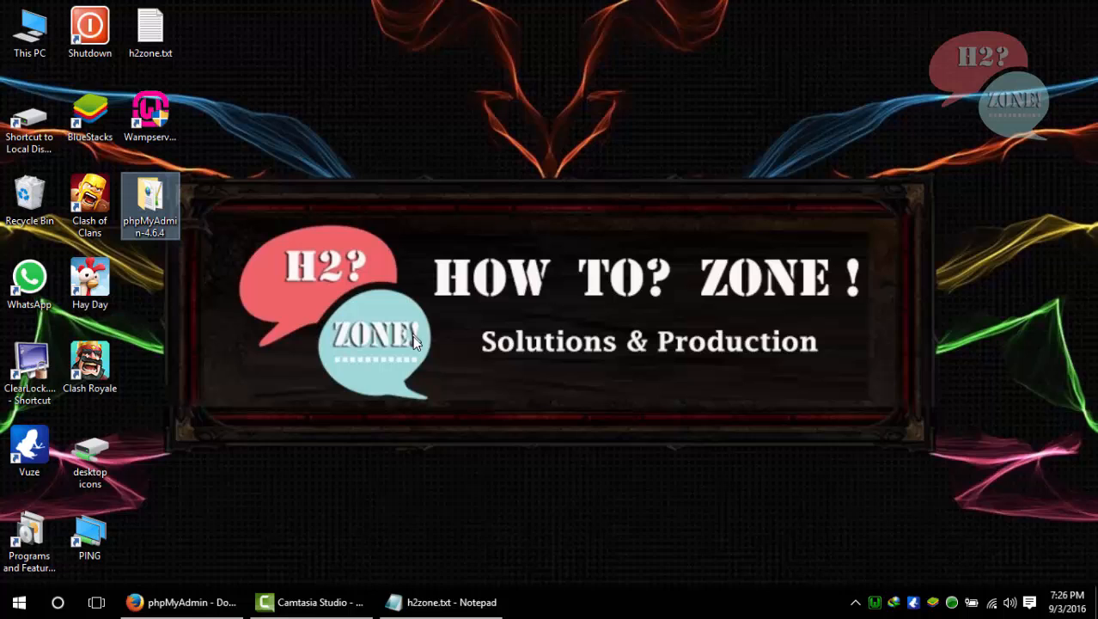
# Bring the h2zone.txt upgrade notes back up in Notepad.
pyautogui.click(440, 601)
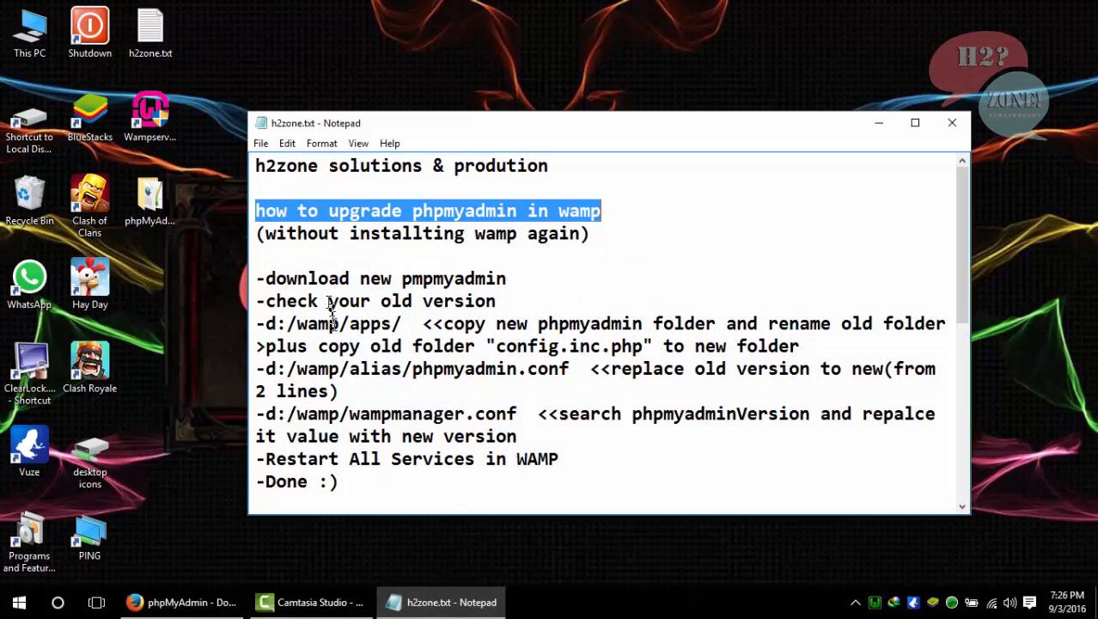
pyautogui.doubleClick(331, 323)
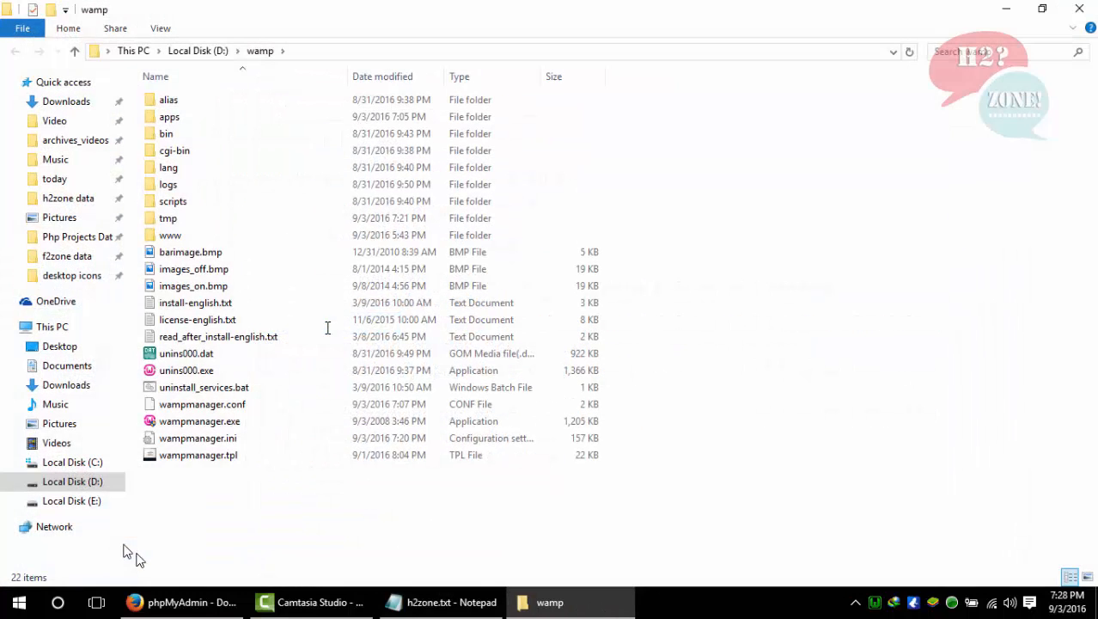
# Put phpMyAdmin-4.6.4 in wamp\apps and rename the old folder phpmyadmin4.5.5.1_old_no_using.
pyautogui.doubleClick(170, 116)
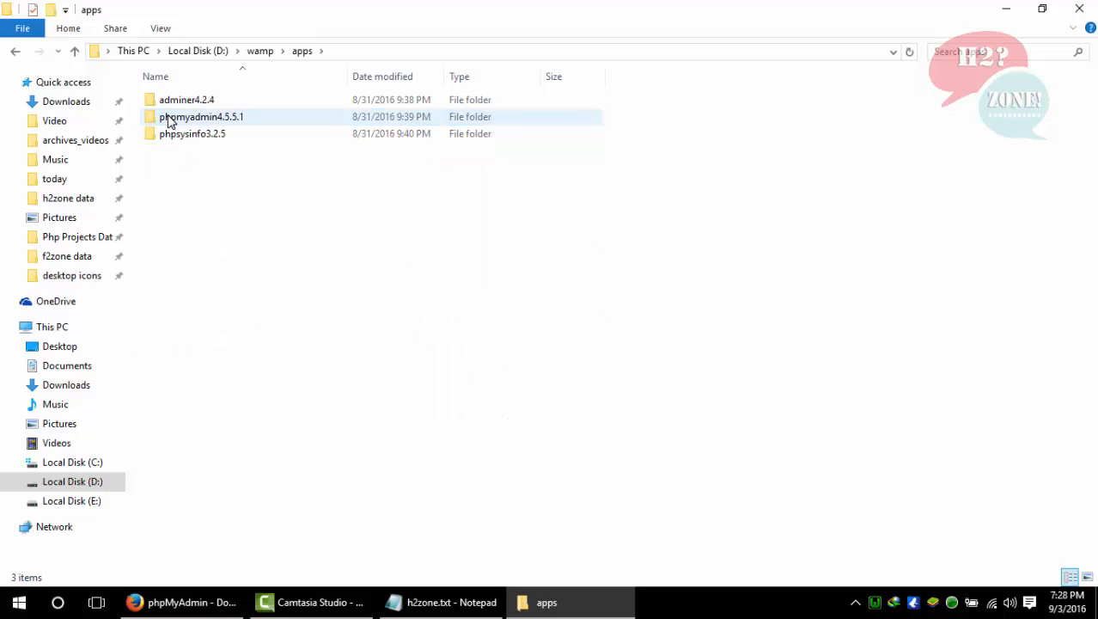
pyautogui.click(193, 134)
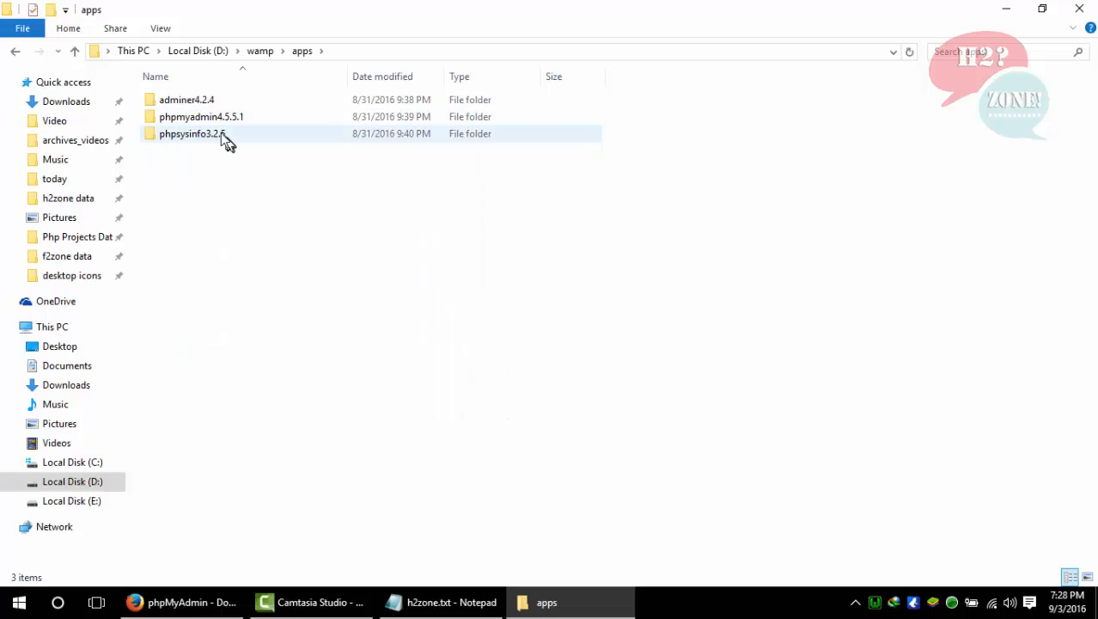
pyautogui.click(201, 116)
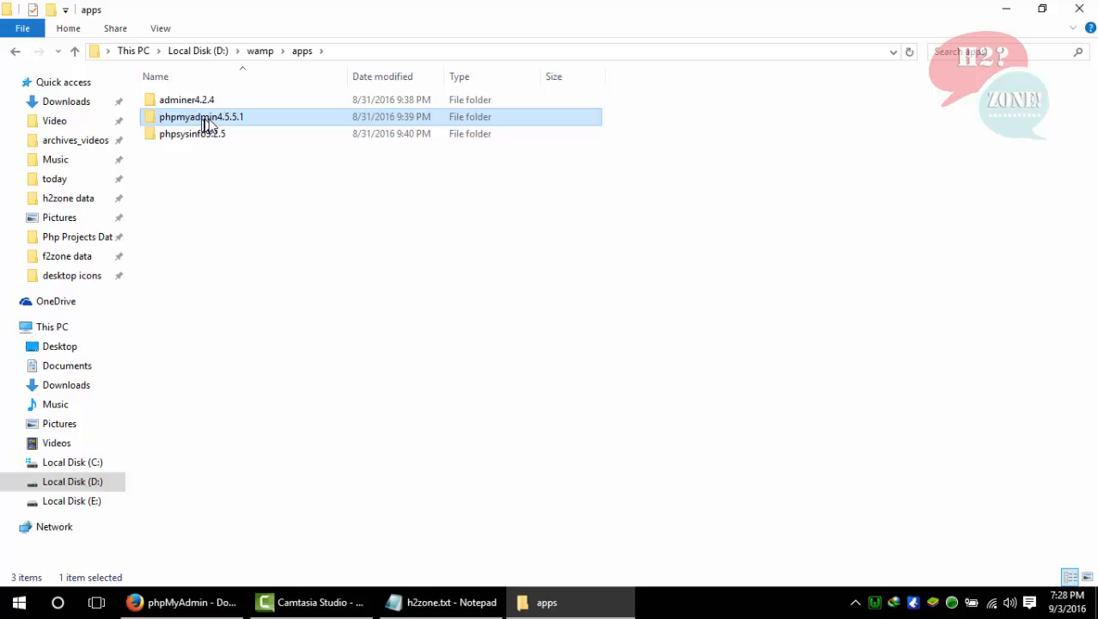
pyautogui.moveTo(245, 124)
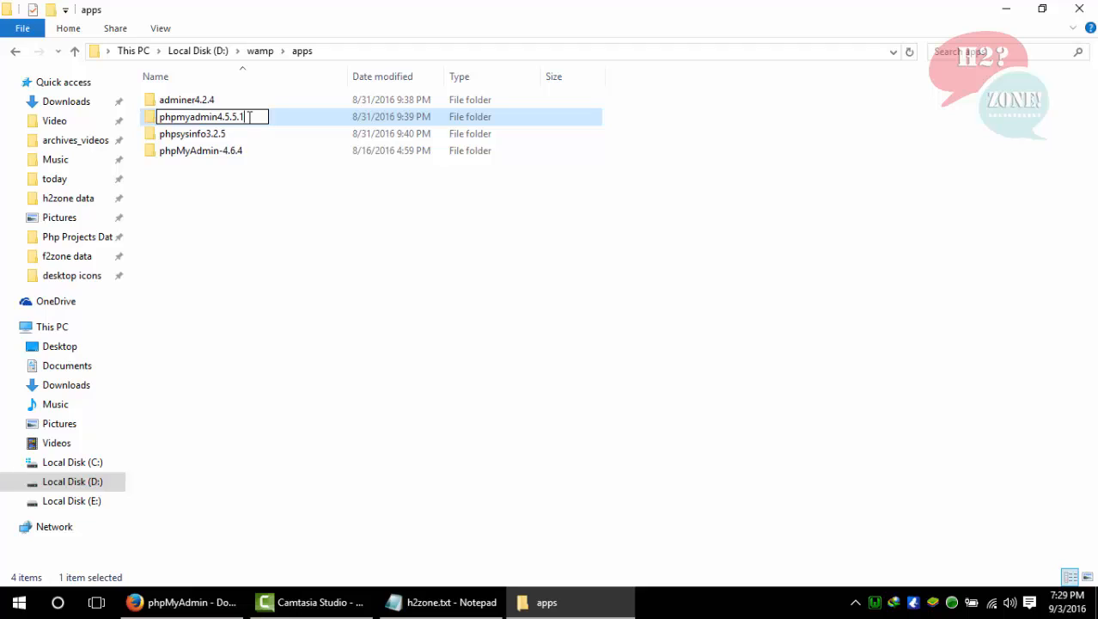
pyautogui.write('_old_no_using')
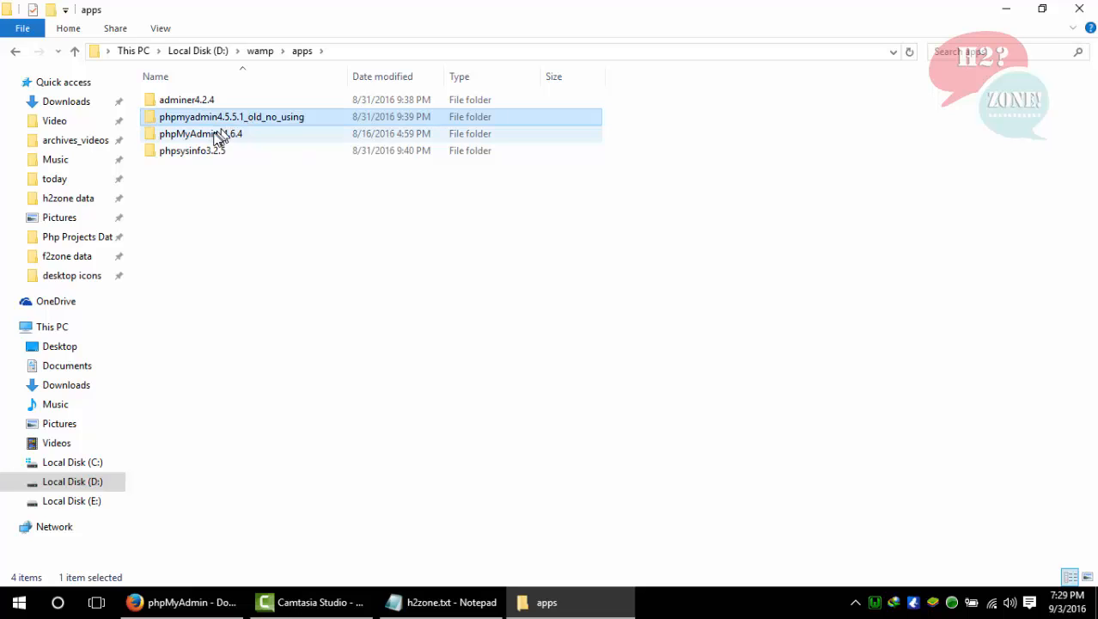
pyautogui.click(200, 133)
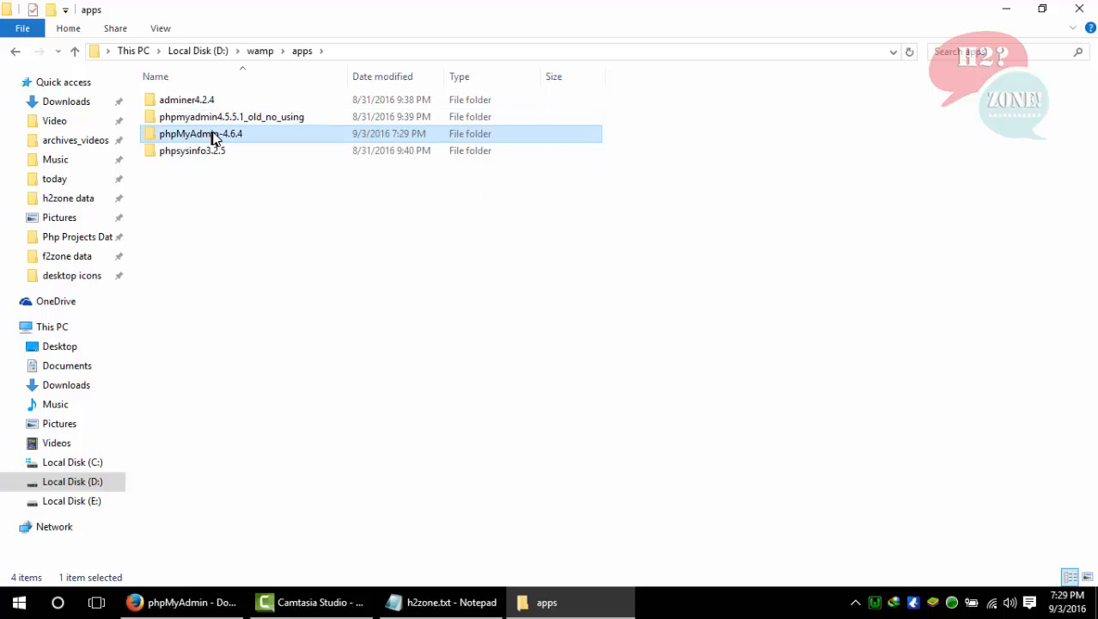
pyautogui.moveTo(202, 134)
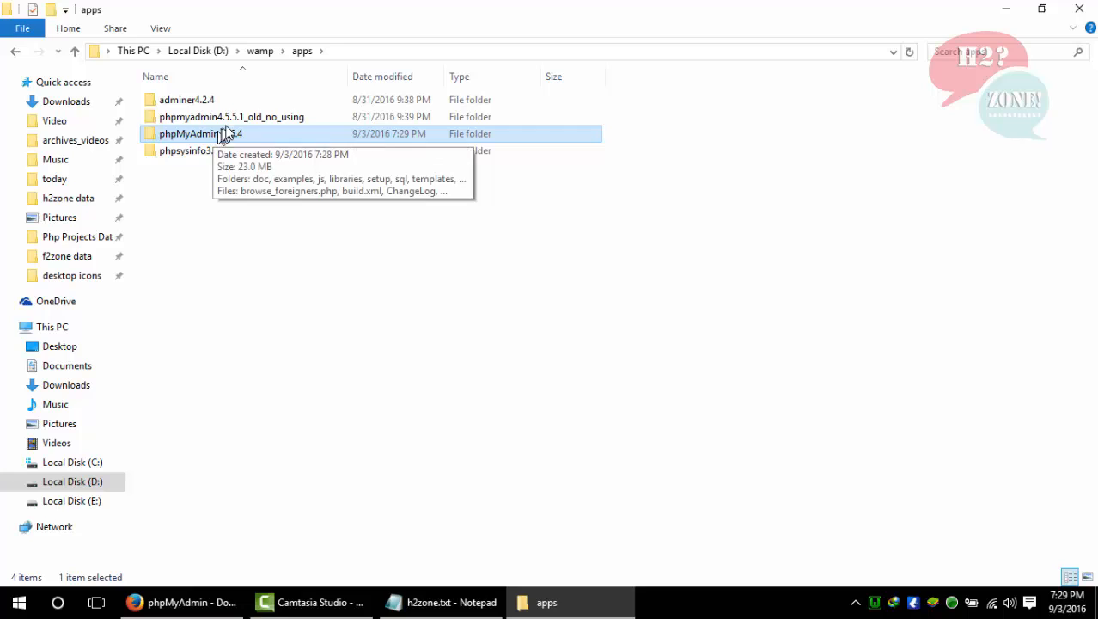
pyautogui.doubleClick(200, 133)
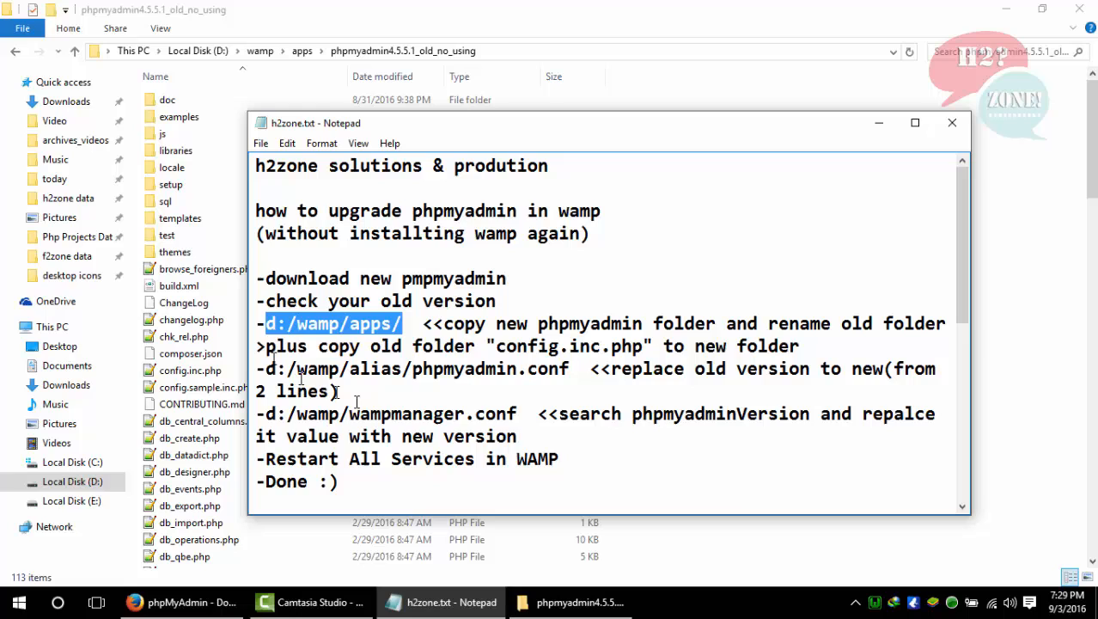
# Compare the old folder's config.inc.php with phpMyAdmin-4.6.4's contents, then return to wamp.
pyautogui.doubleClick(284, 345)
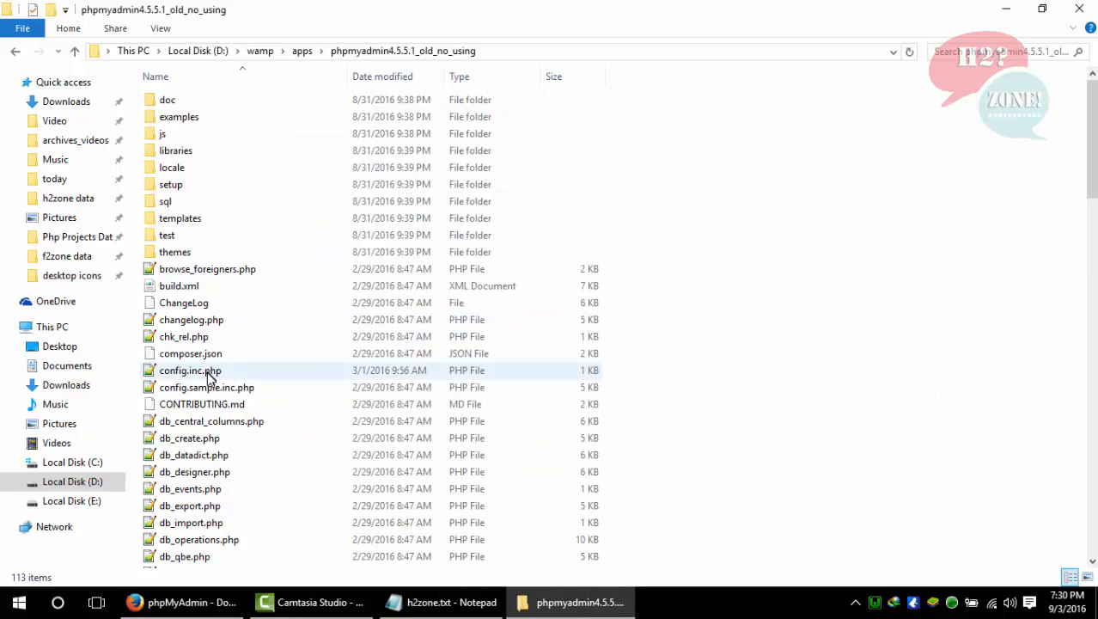
pyautogui.click(190, 370)
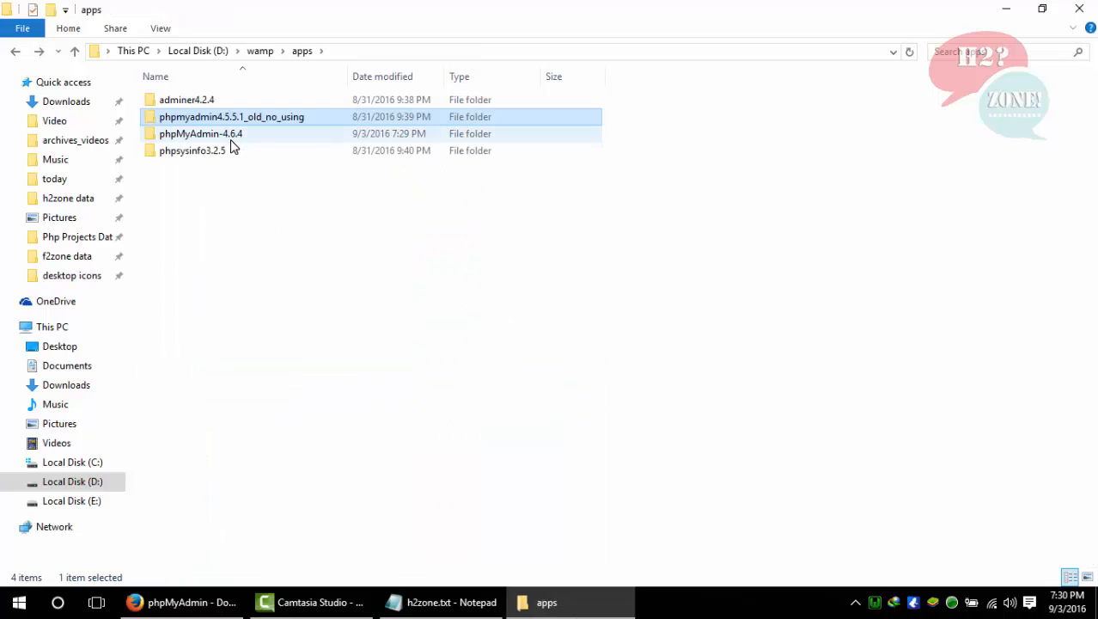
pyautogui.doubleClick(200, 133)
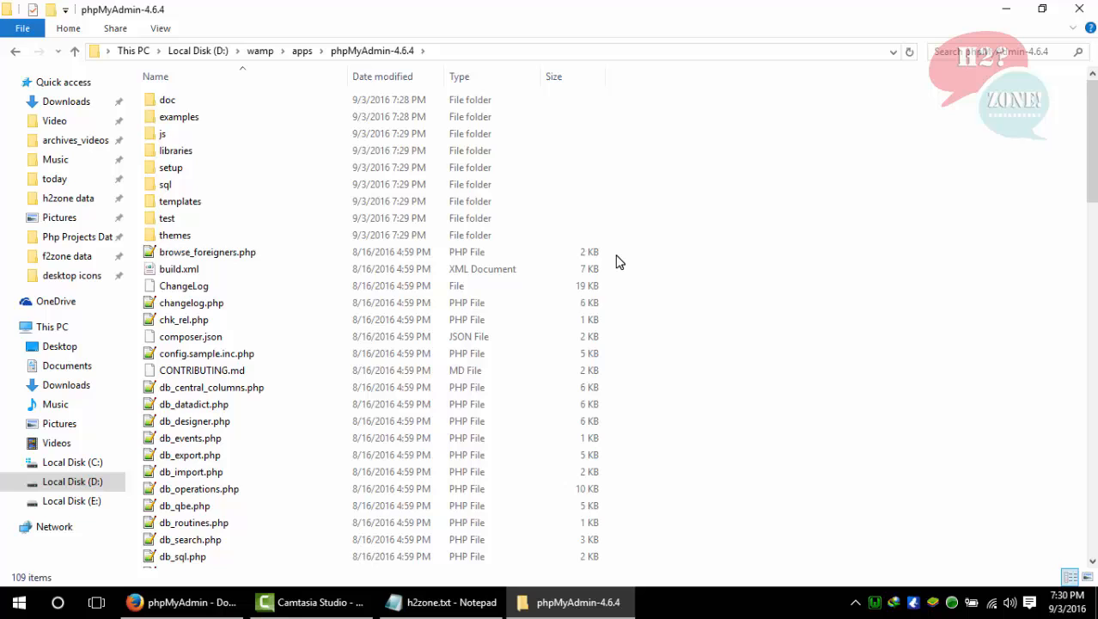
pyautogui.click(75, 51)
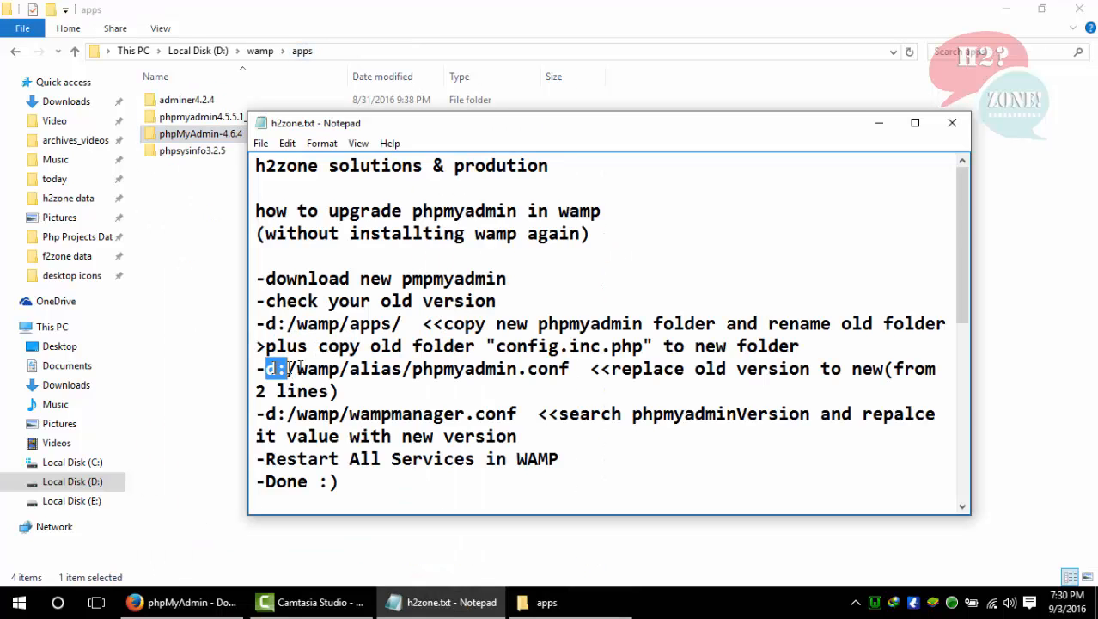
pyautogui.moveTo(267, 368); pyautogui.dragTo(401, 368)
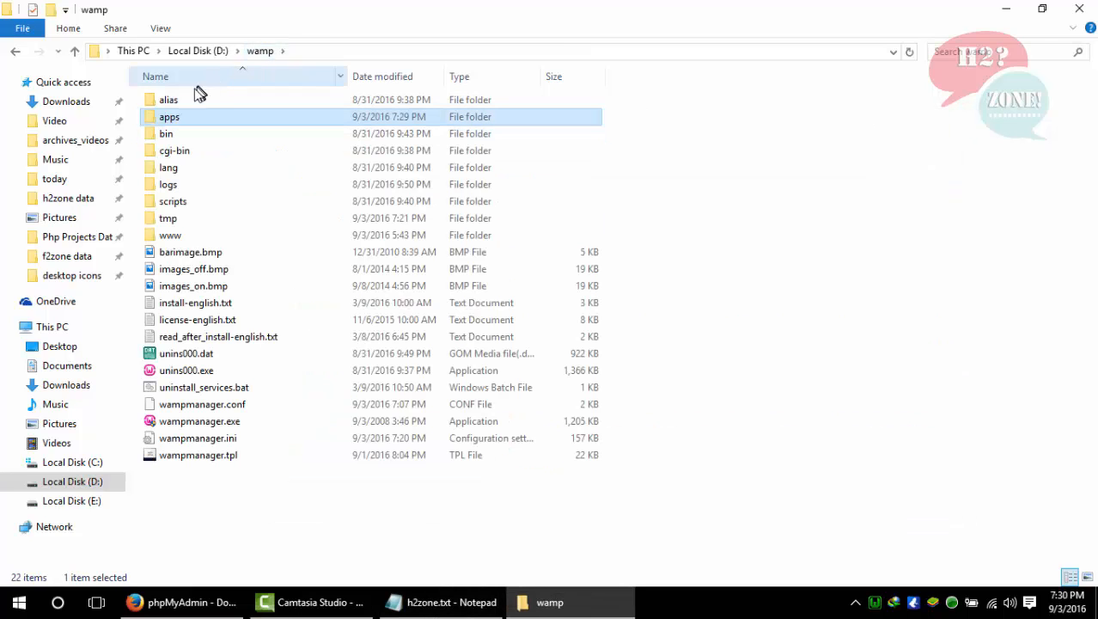
# Open alias\phpmyadmin.conf in Notepad++.
pyautogui.doubleClick(168, 98)
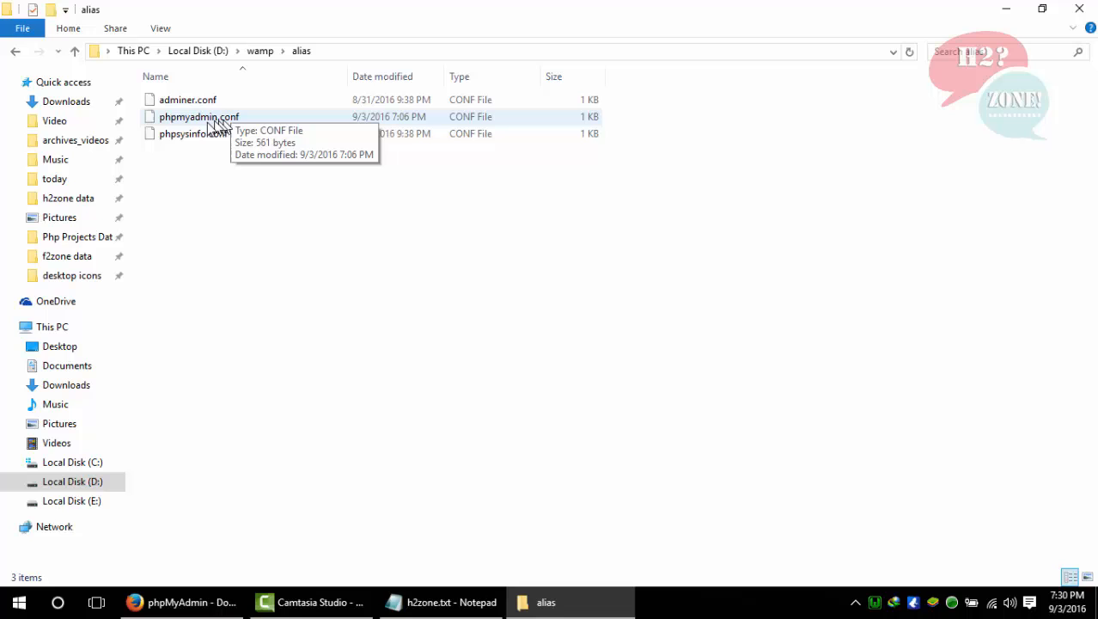
pyautogui.click(200, 116)
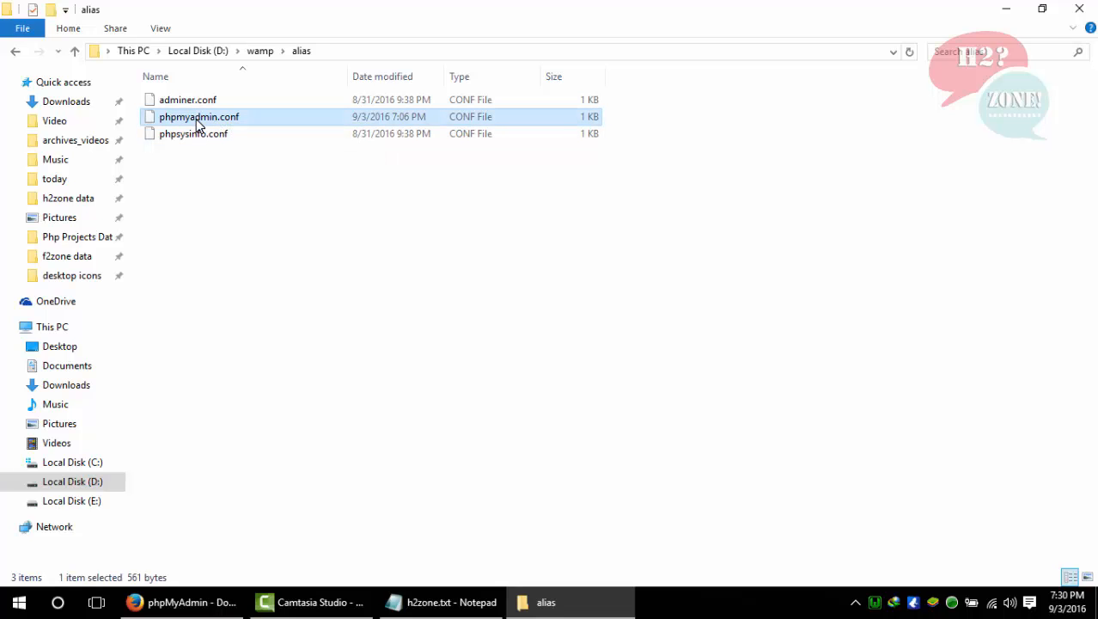
pyautogui.doubleClick(198, 116)
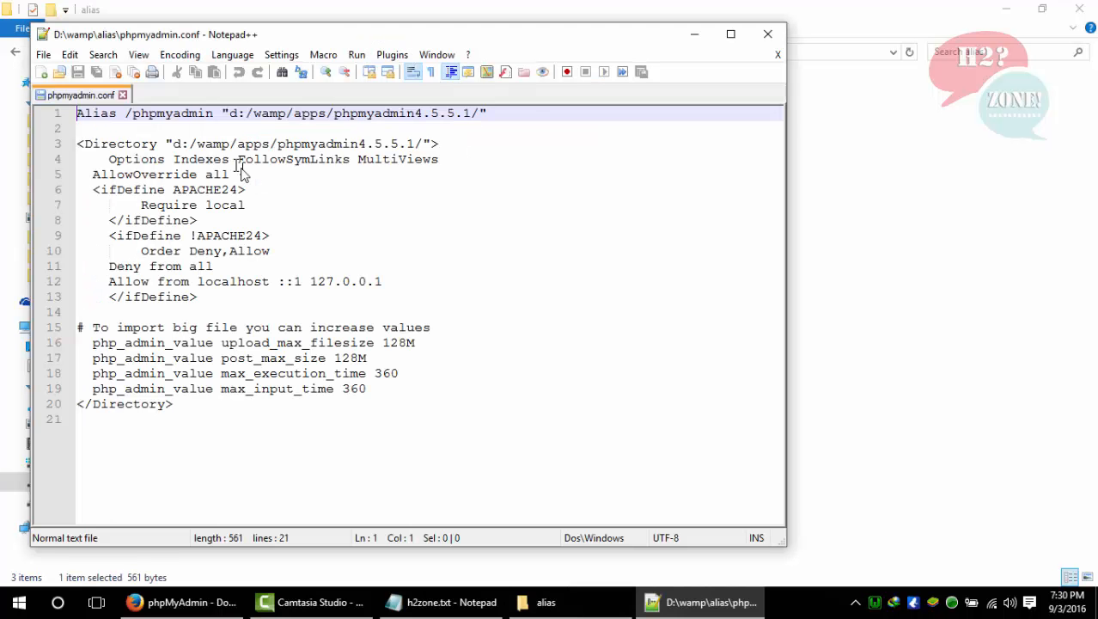
# Rename the new apps folder phpMyAdmin-4.6.4 to phpMyAdmin4.6.4.
pyautogui.click(440, 601)
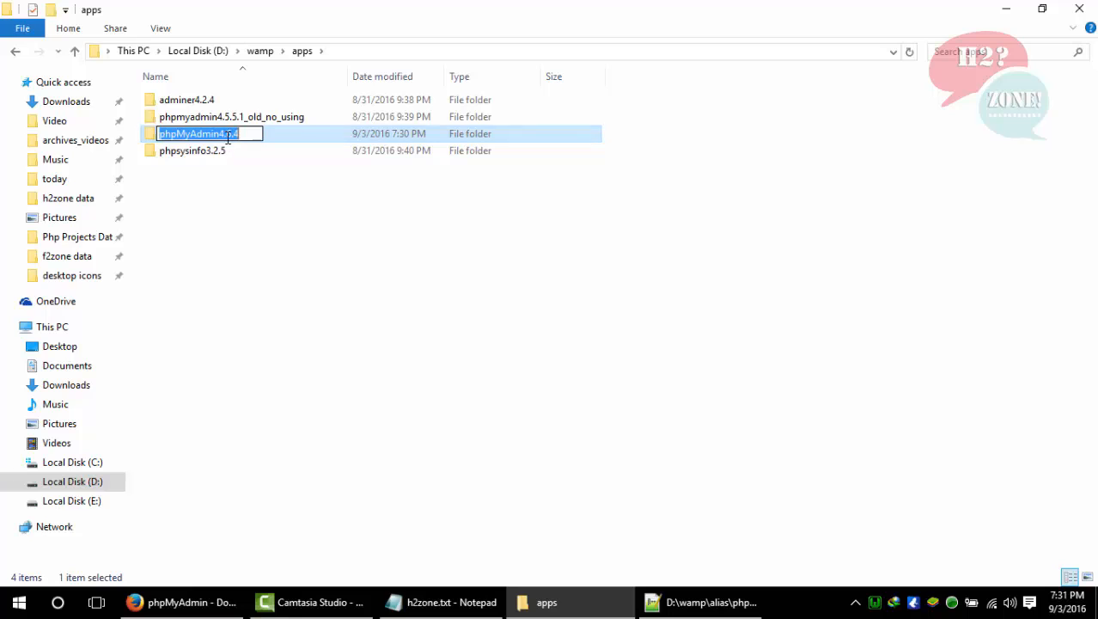
pyautogui.write('4.6.4')
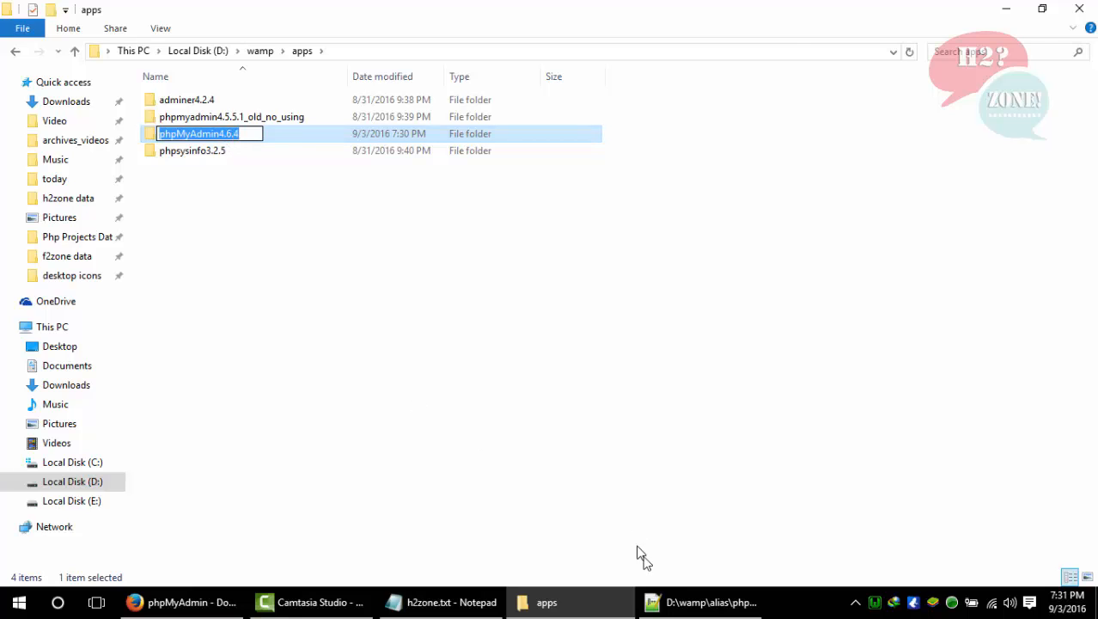
pyautogui.click(698, 601)
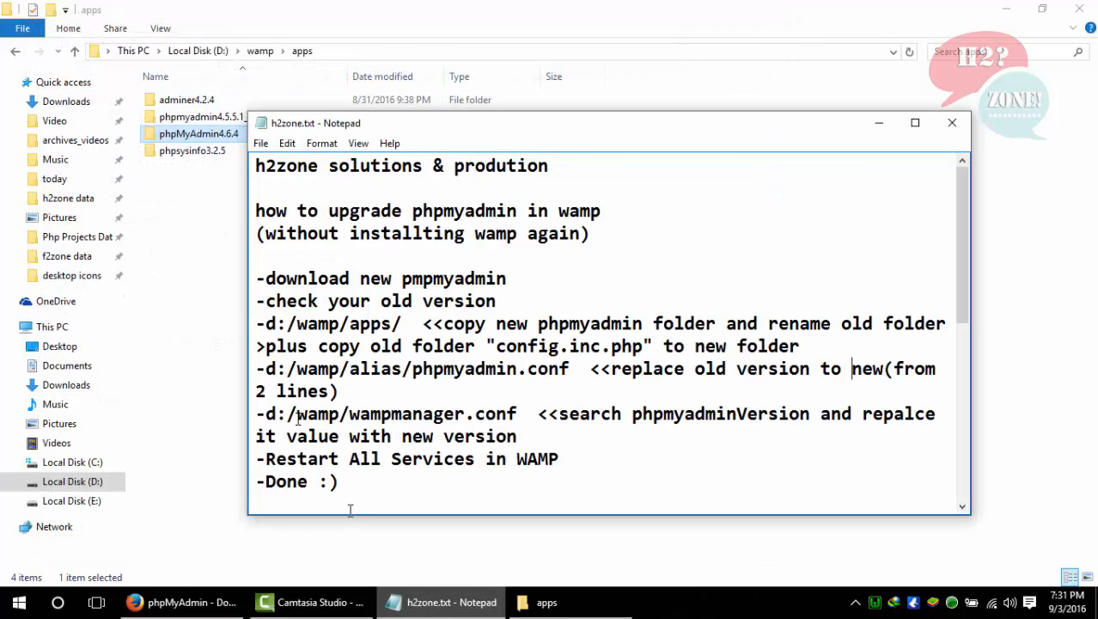
# Following the notes, open wampmanager.conf with Notepad++.
pyautogui.doubleClick(273, 413)
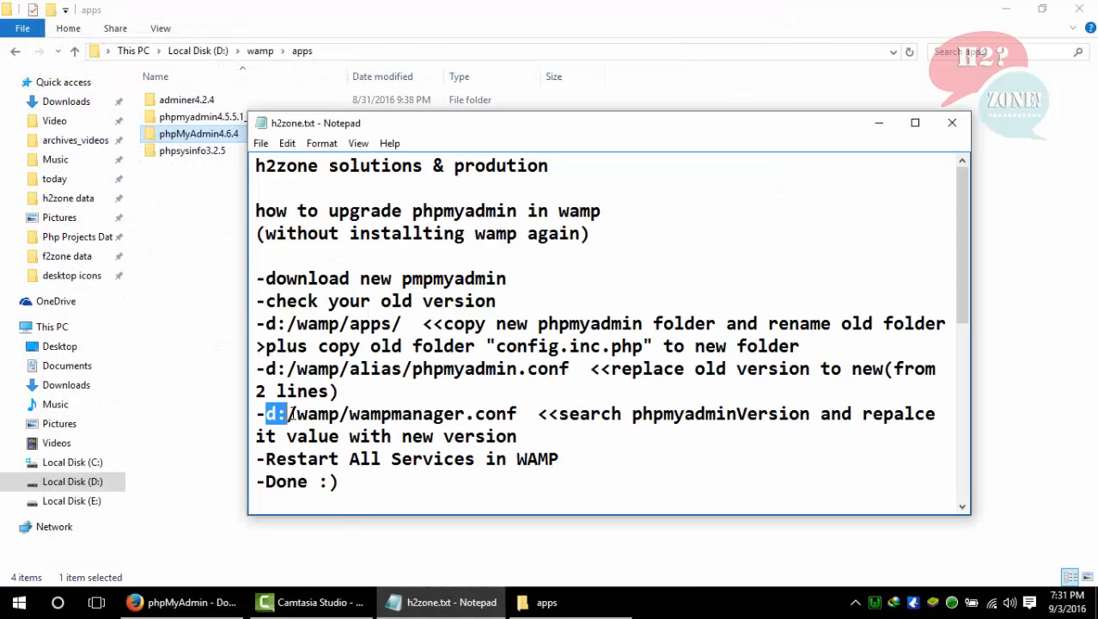
pyautogui.moveTo(262, 413); pyautogui.dragTo(512, 413)
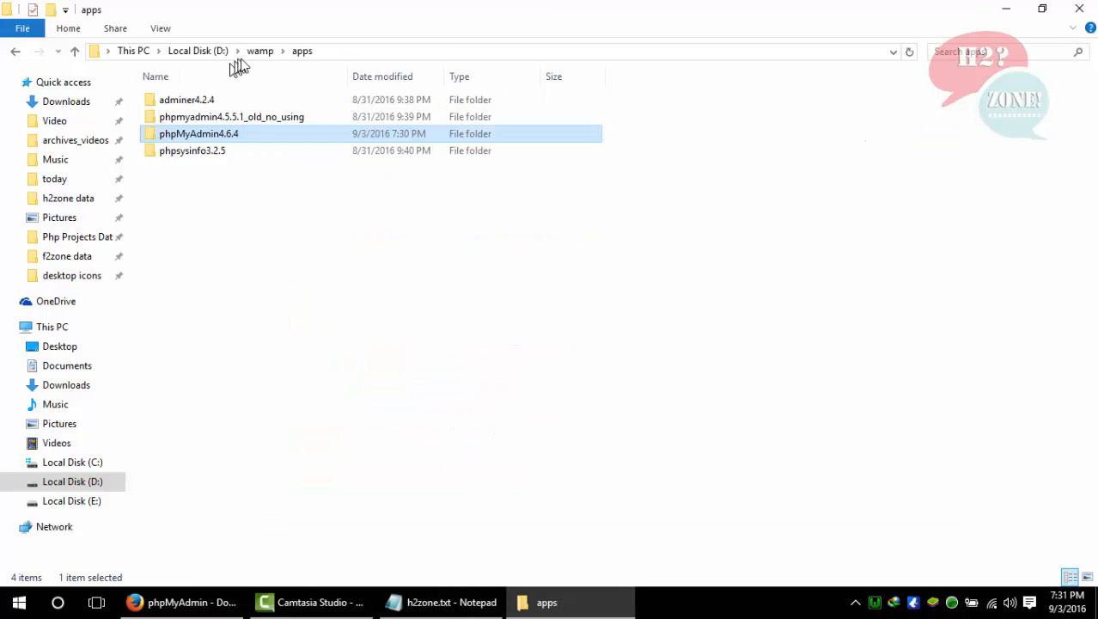
pyautogui.rightClick(189, 404)
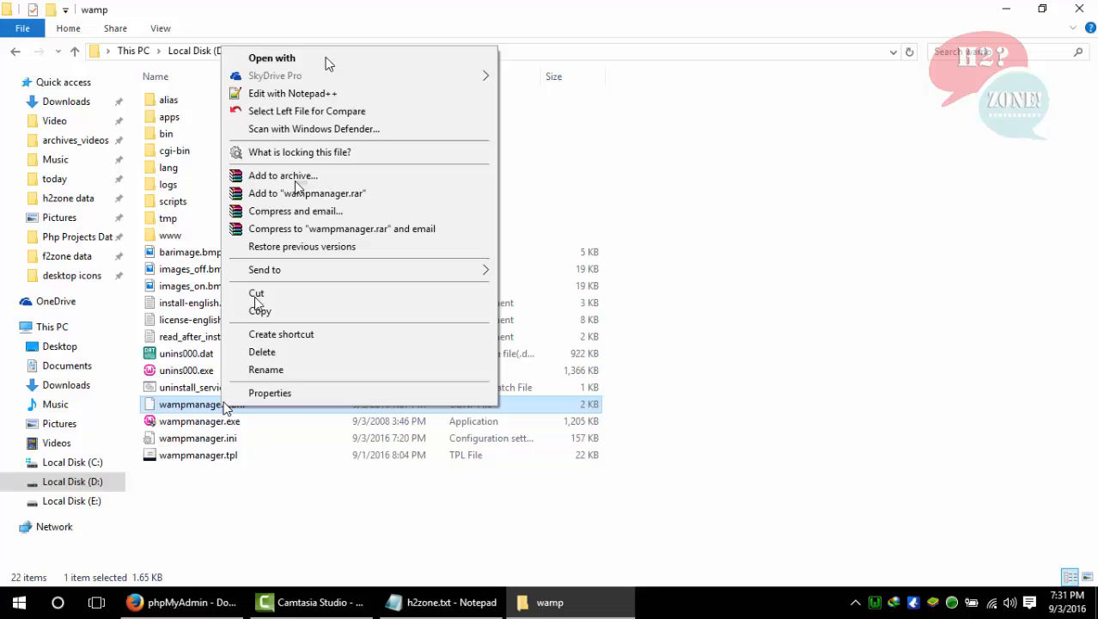
pyautogui.click(293, 92)
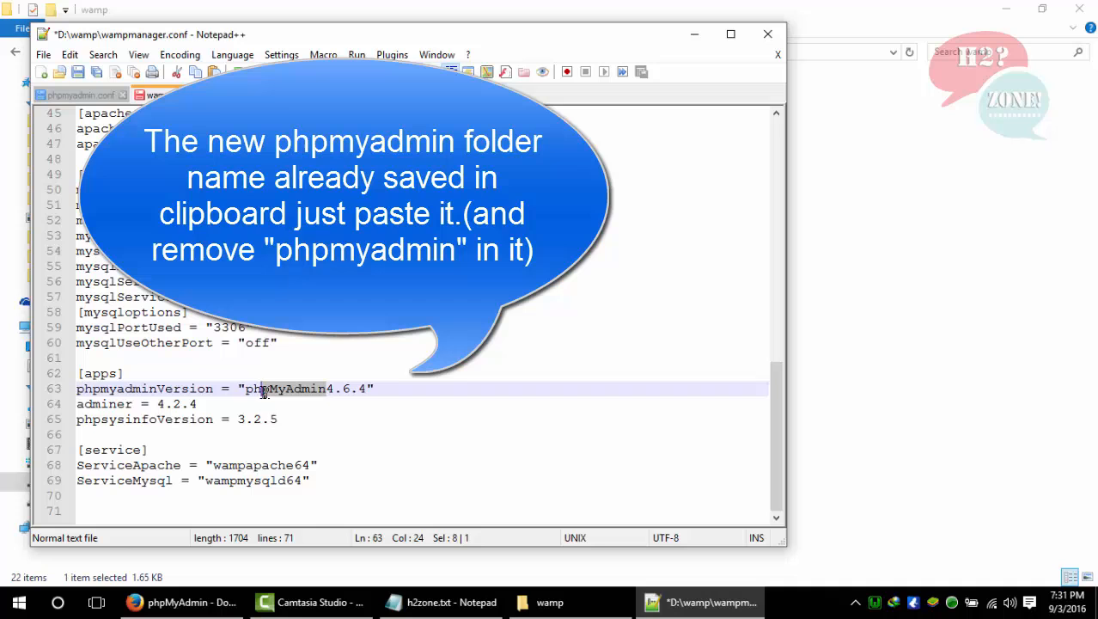
# Set phpmyadminVersion to 4.6.4, then close wampmanager.conf and phpmyadmin.conf.
pyautogui.press('Delete')
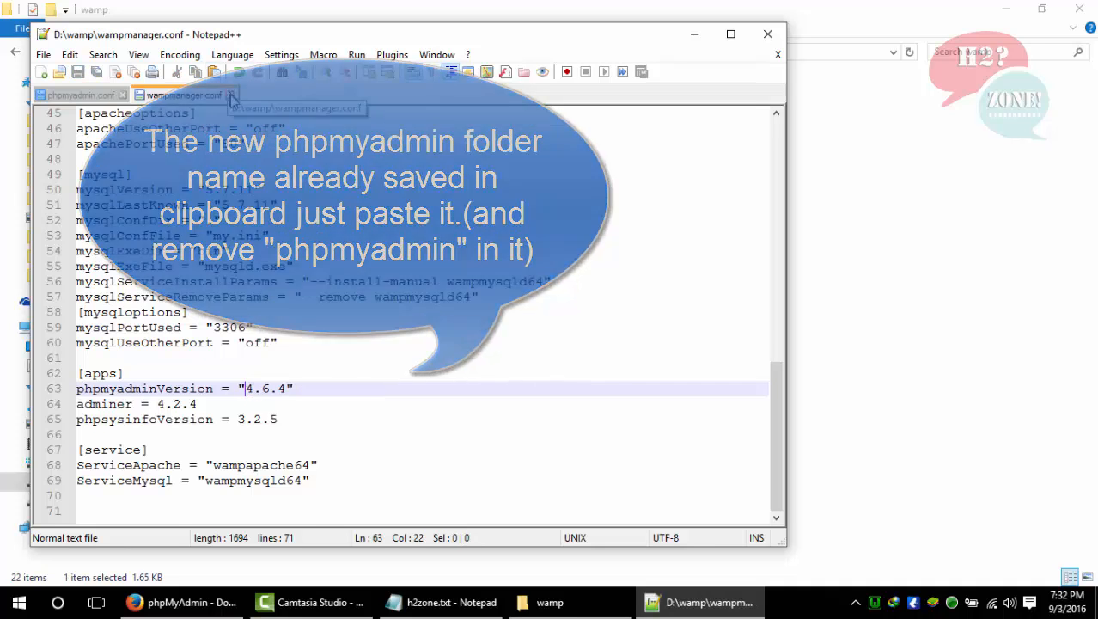
pyautogui.click(77, 94)
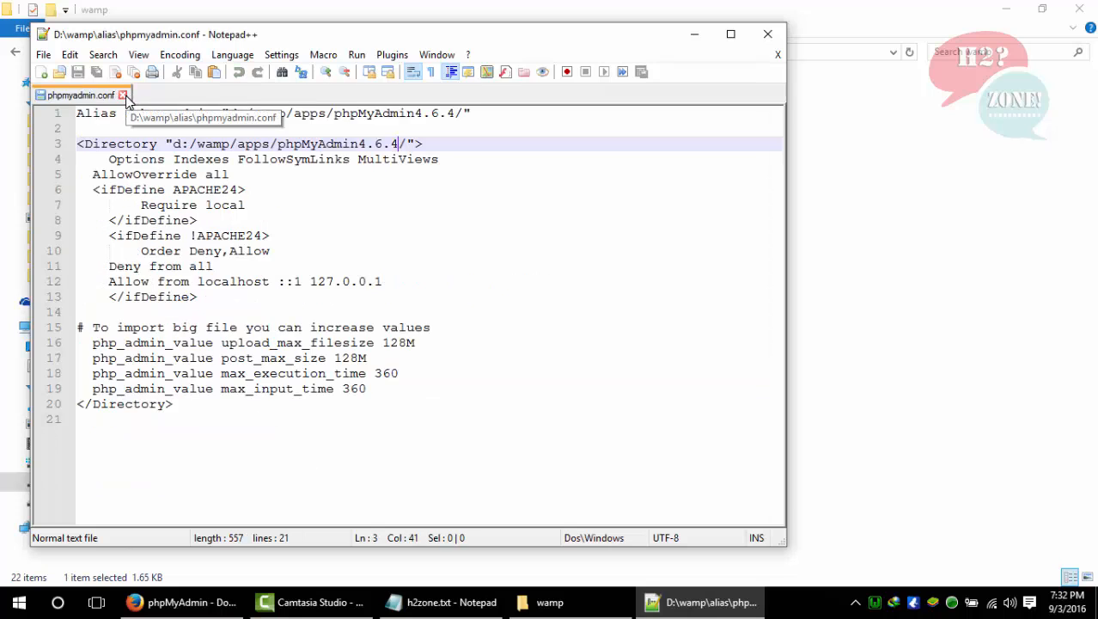
pyautogui.click(441, 601)
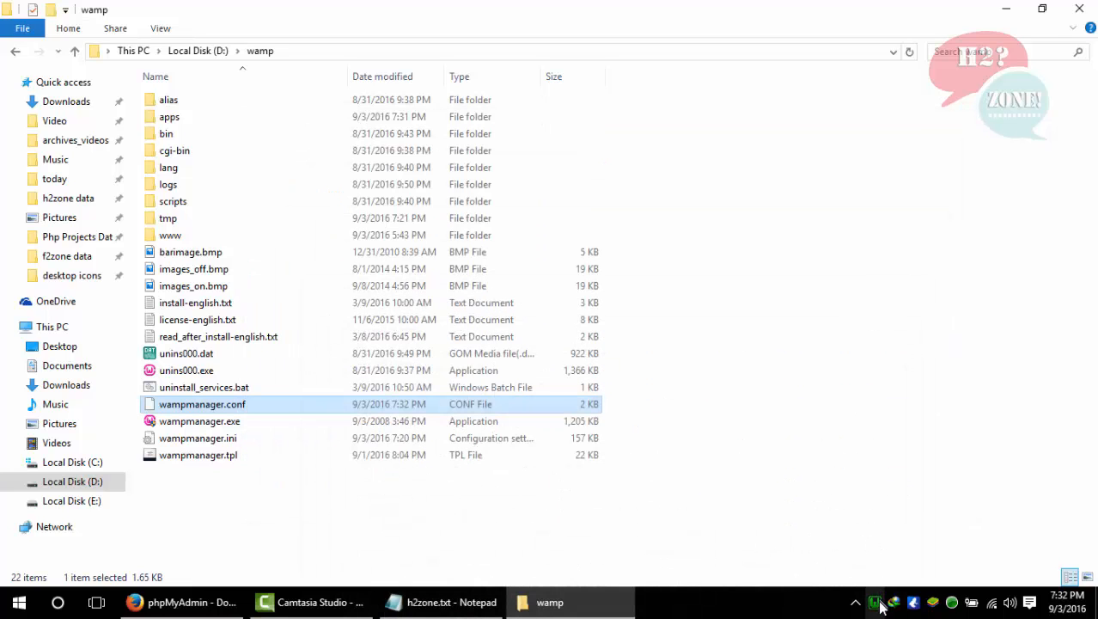
# Launch phpMyAdmin from WAMP and check version 4.6.4 and the blowfish_secret warning.
pyautogui.click(874, 601)
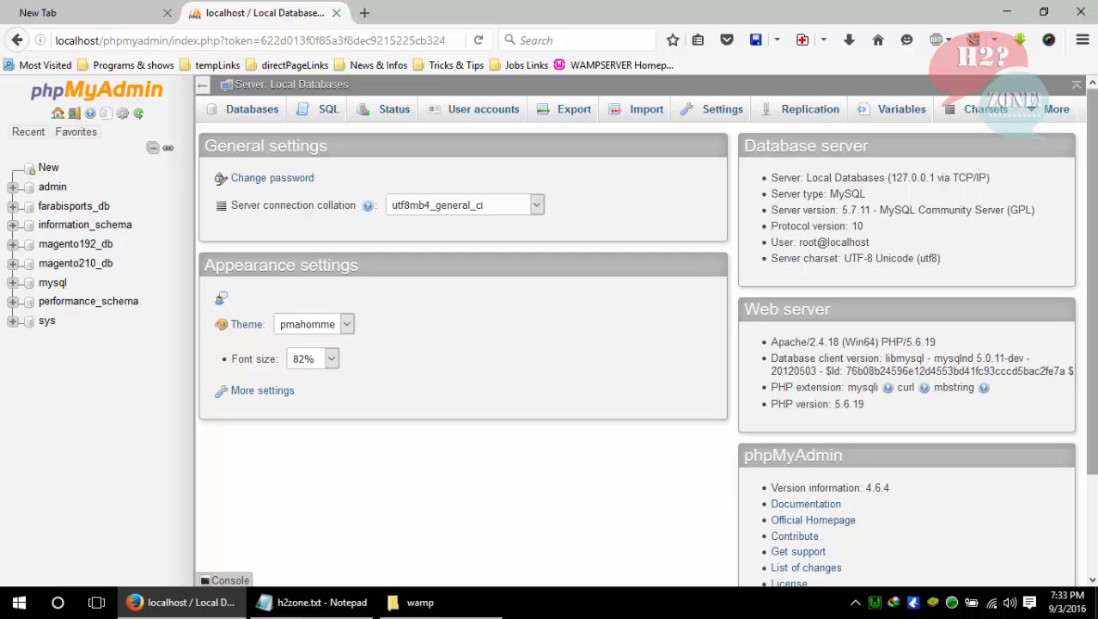
pyautogui.scroll(-3)
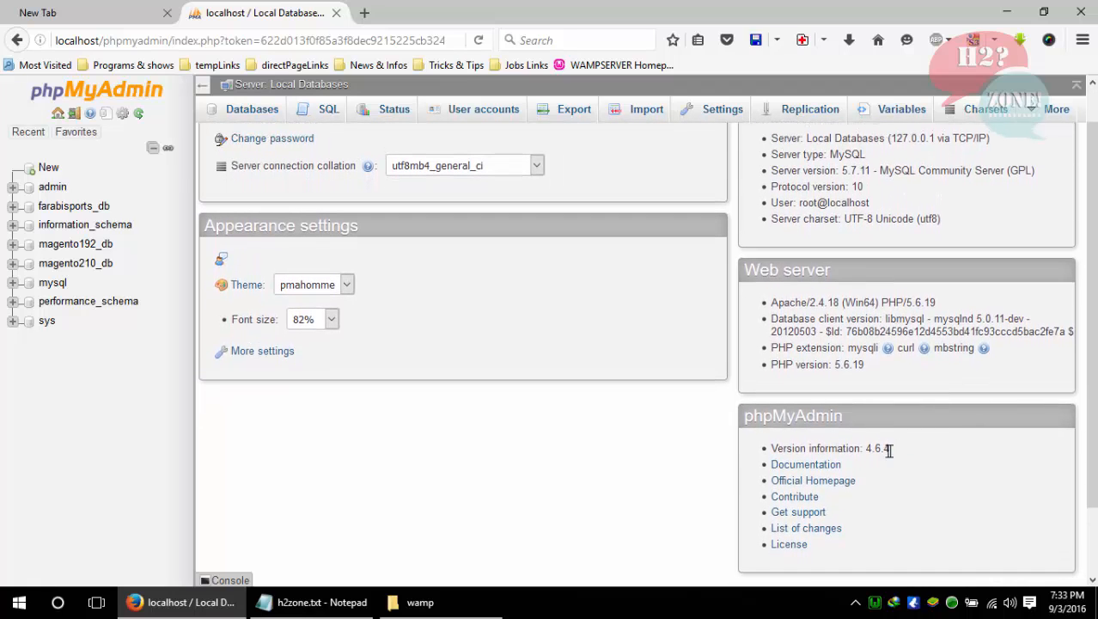
pyautogui.doubleClick(876, 447)
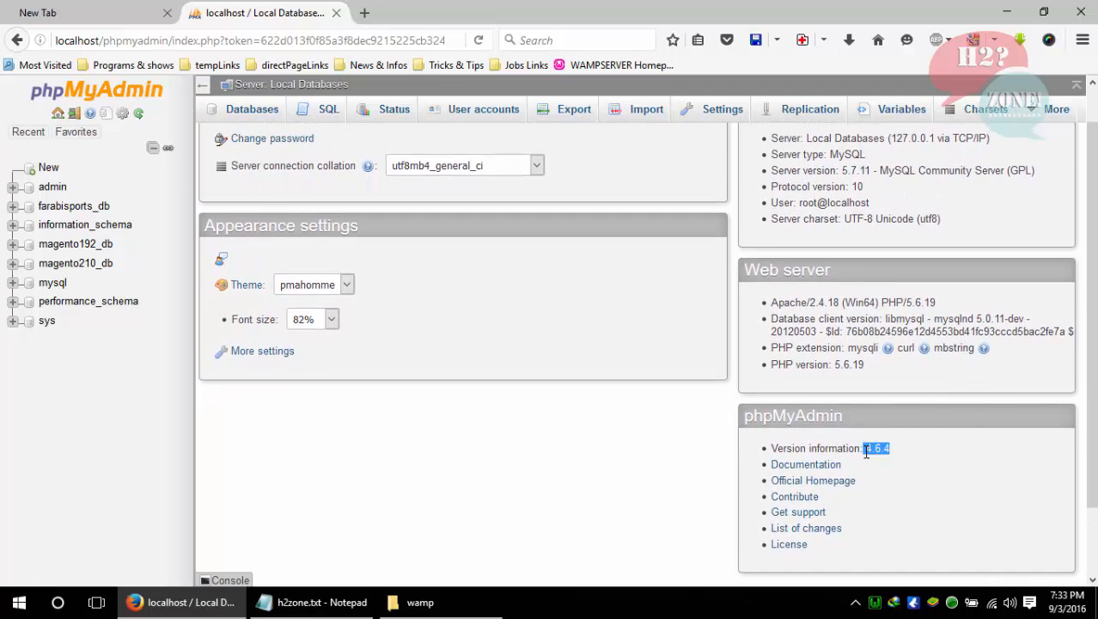
pyautogui.scroll(-3)
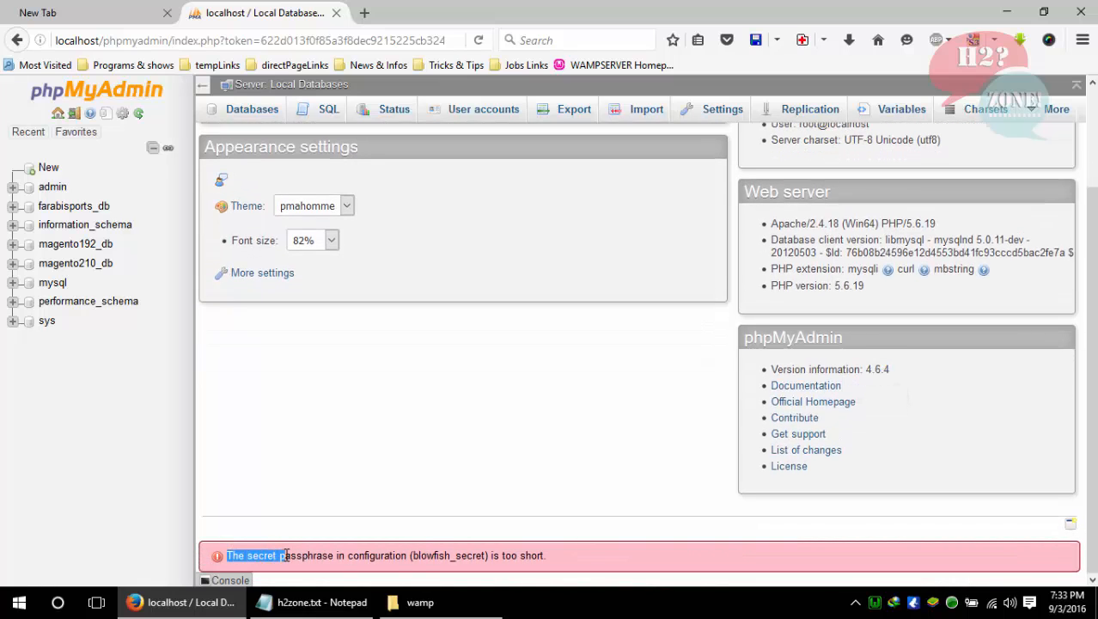
pyautogui.click(420, 602)
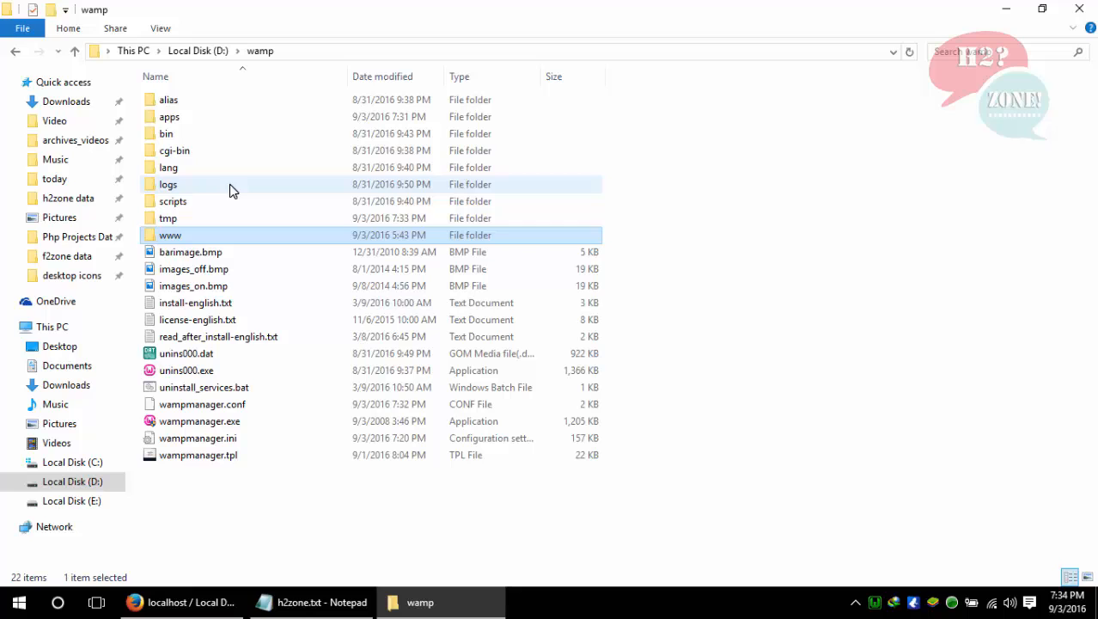
pyautogui.doubleClick(170, 116)
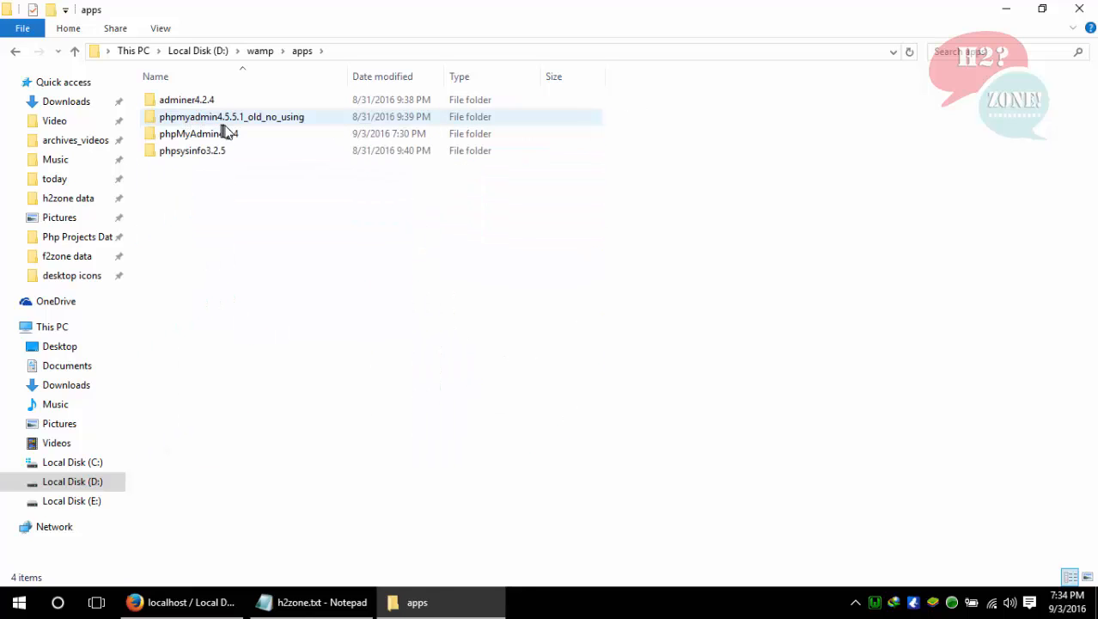
pyautogui.doubleClick(192, 134)
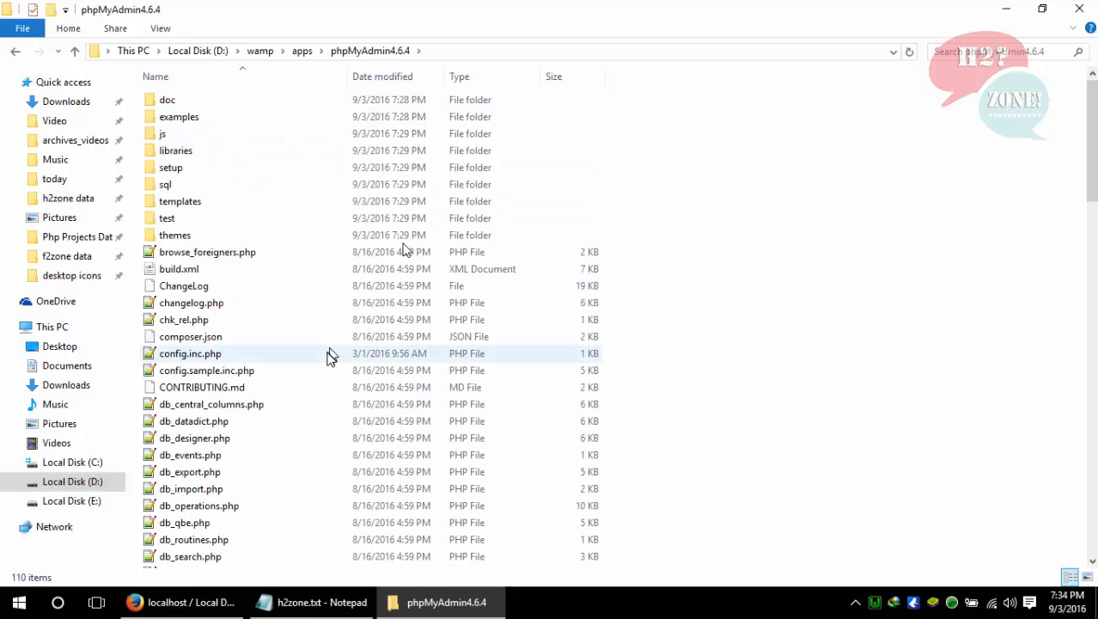
pyautogui.click(189, 353)
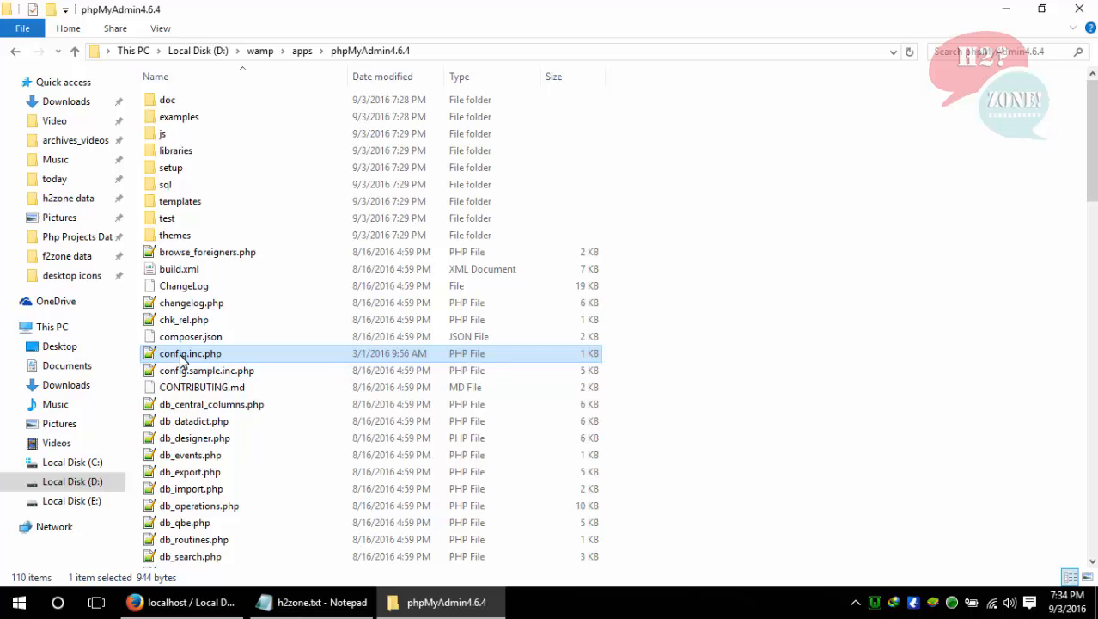
pyautogui.doubleClick(190, 353)
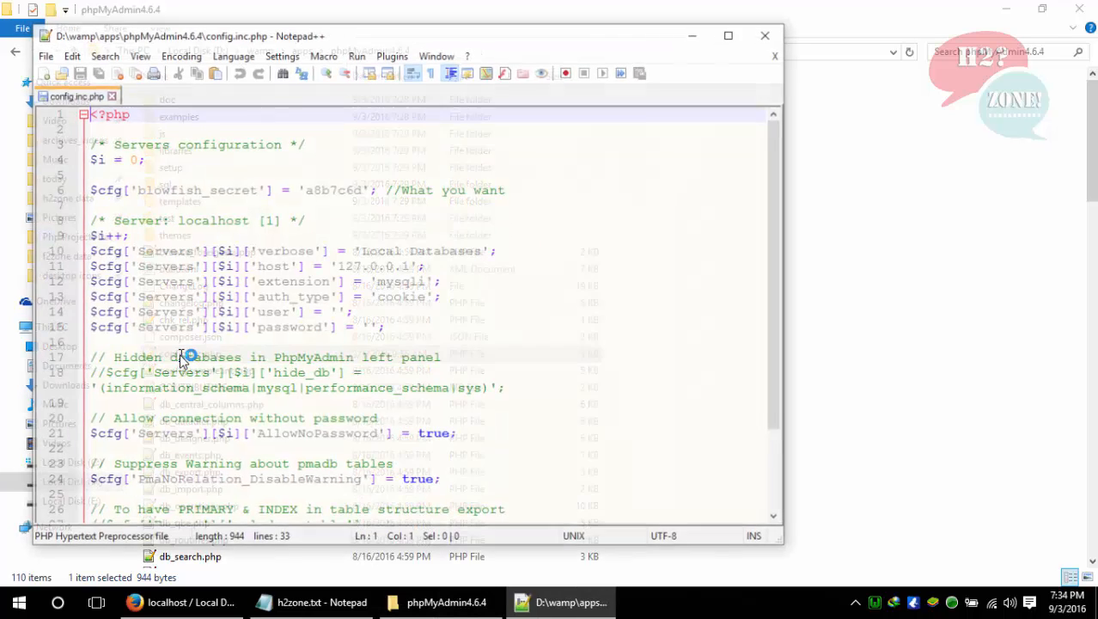
pyautogui.doubleClick(331, 190)
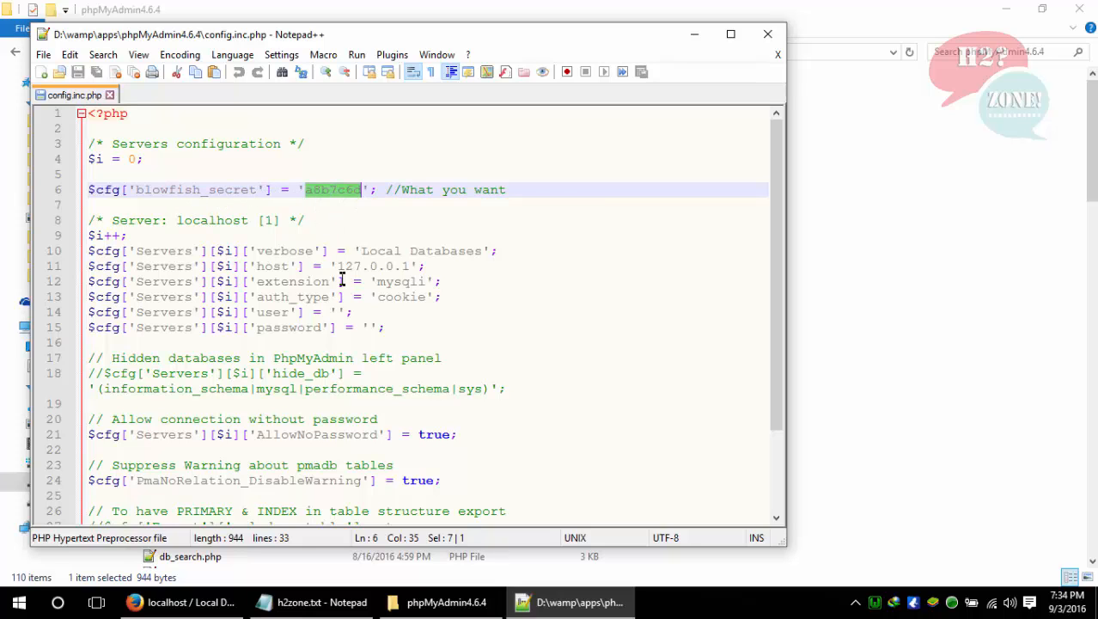
# Replace it with the long passphrase from the notes and save config.inc.php.
pyautogui.click(321, 601)
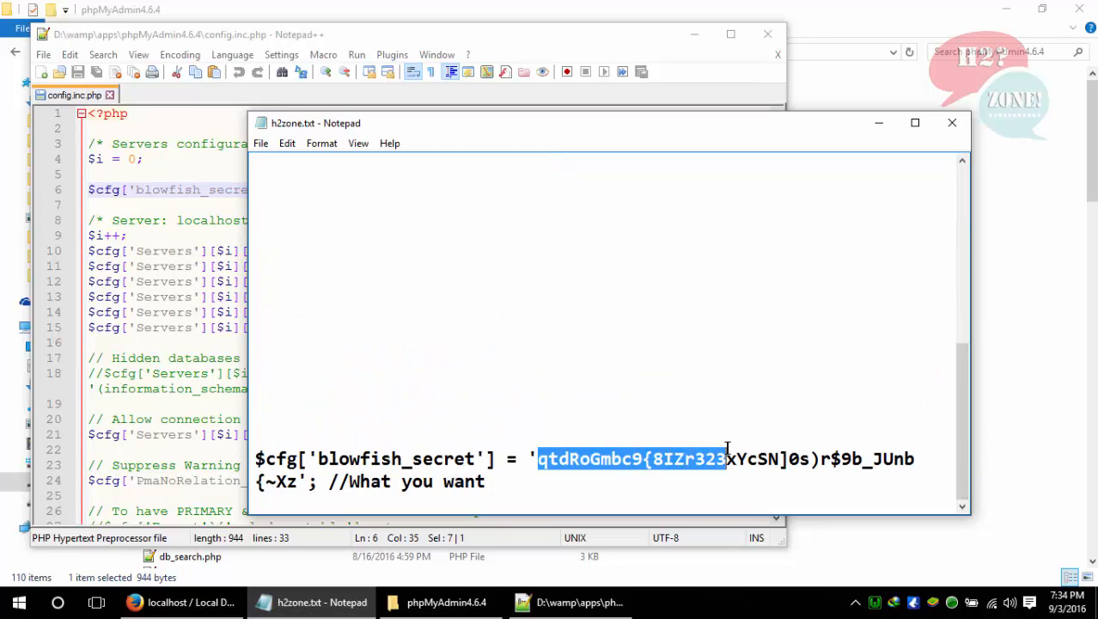
pyautogui.moveTo(726, 458); pyautogui.dragTo(296, 481)
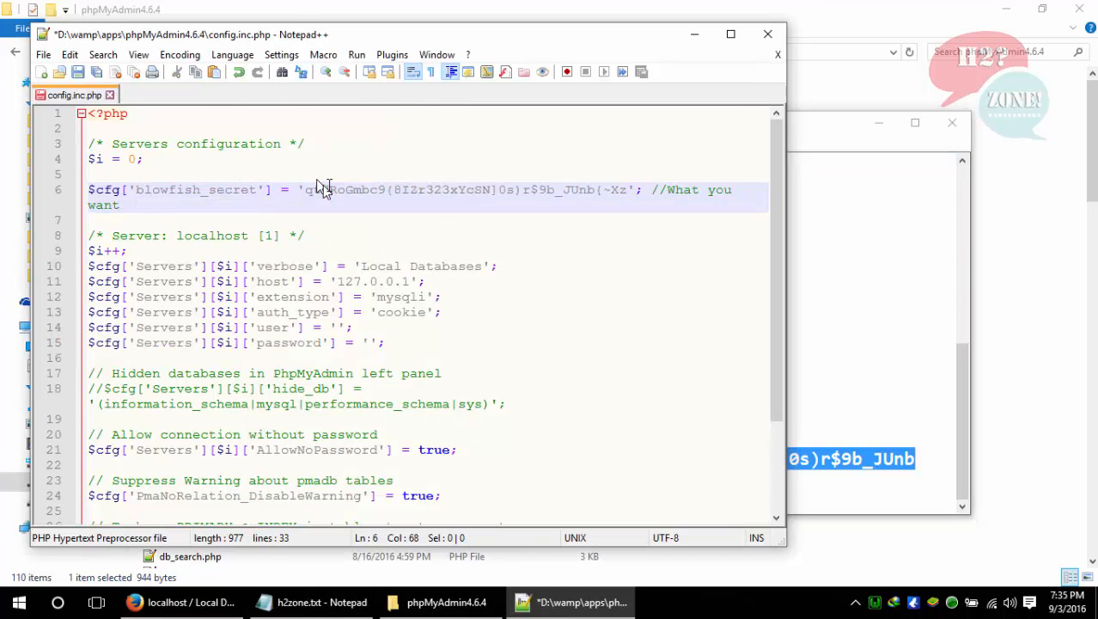
pyautogui.click(318, 189)
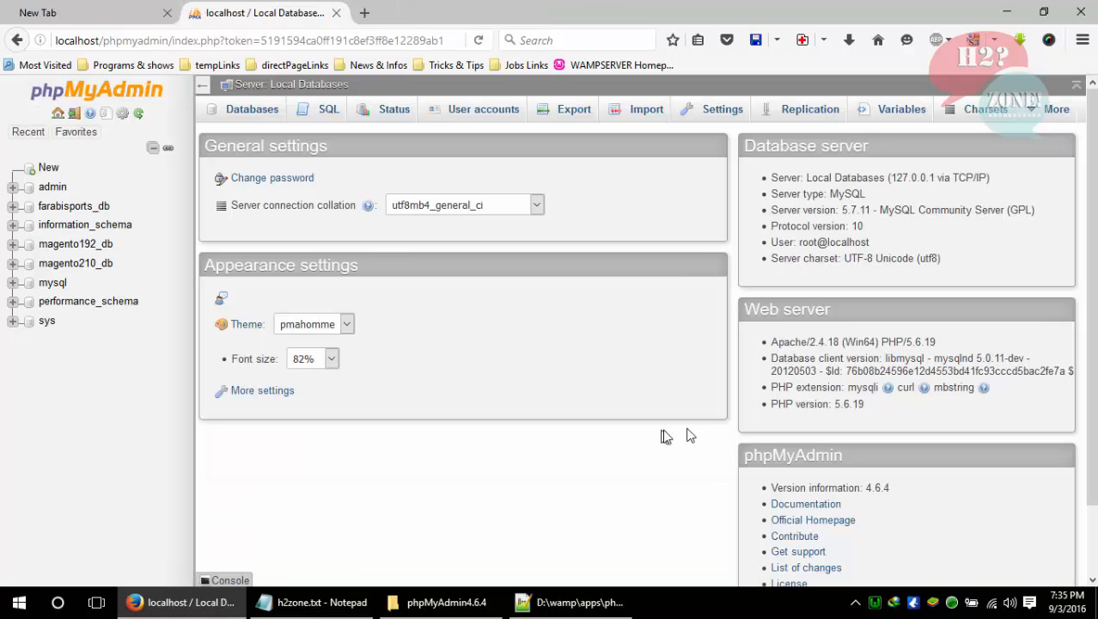
# Scroll the phpMyAdmin home page to confirm version 4.6.4 with no blowfish_secret warning.
pyautogui.scroll(-3)
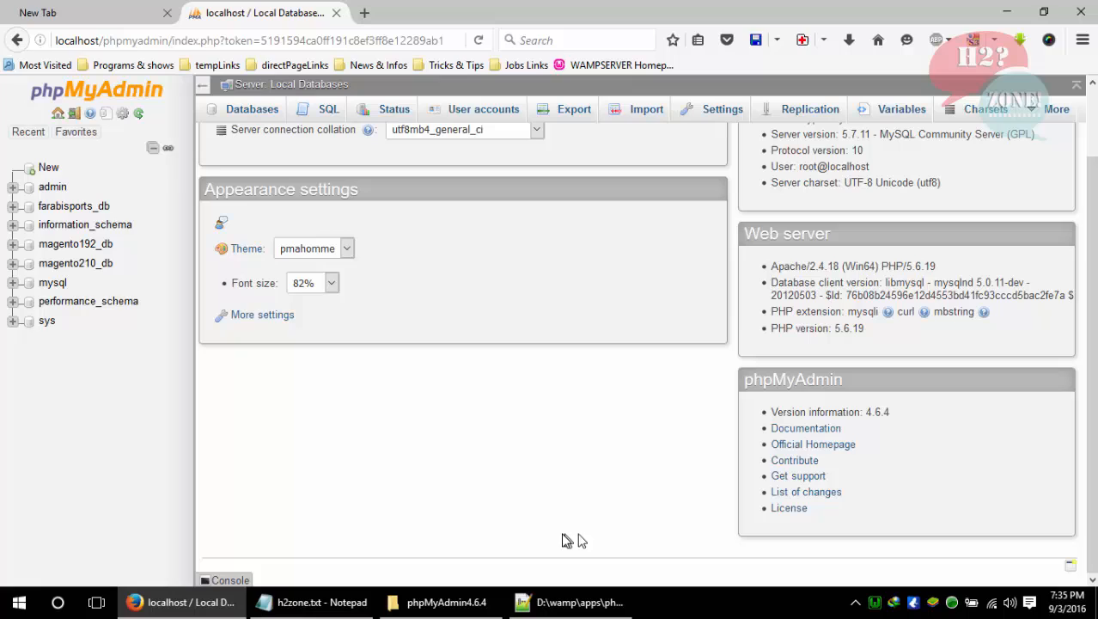
pyautogui.moveTo(901, 412)
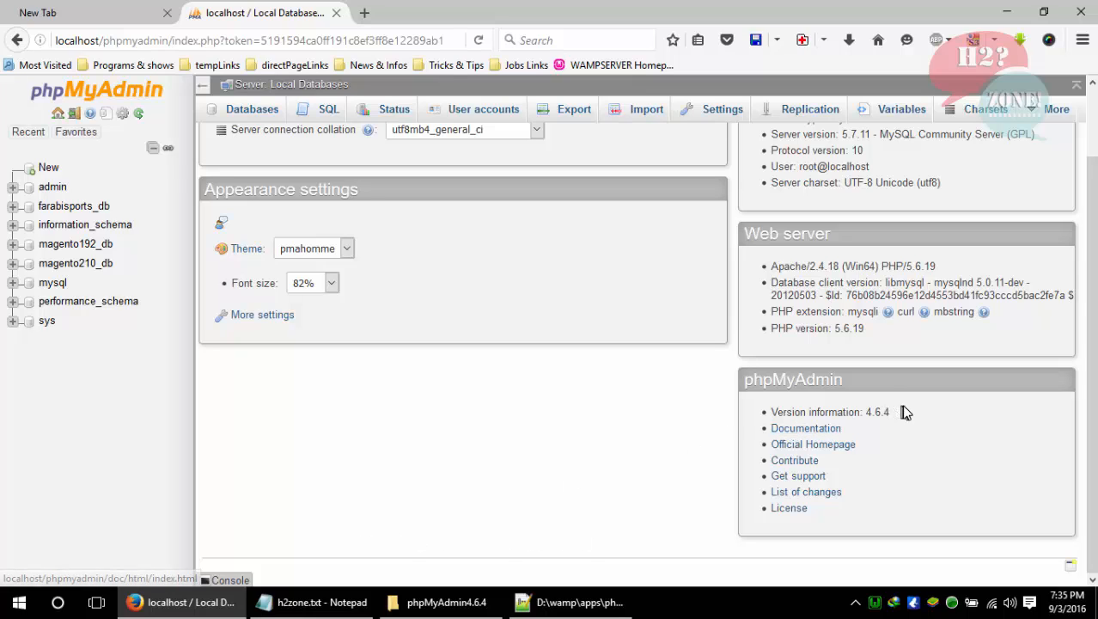
pyautogui.moveTo(592, 447)
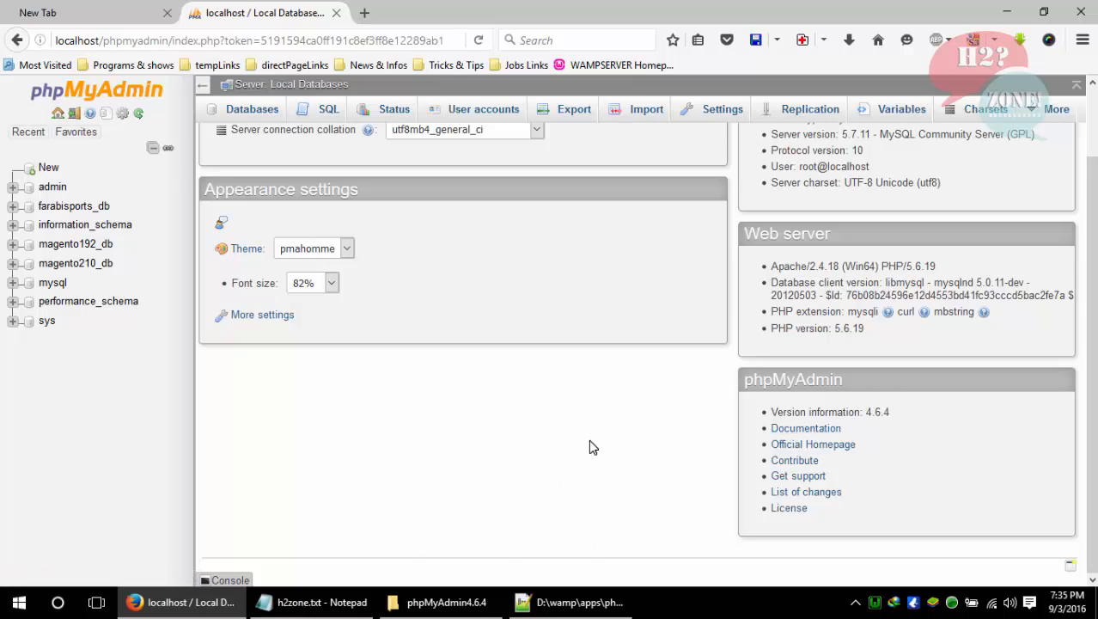